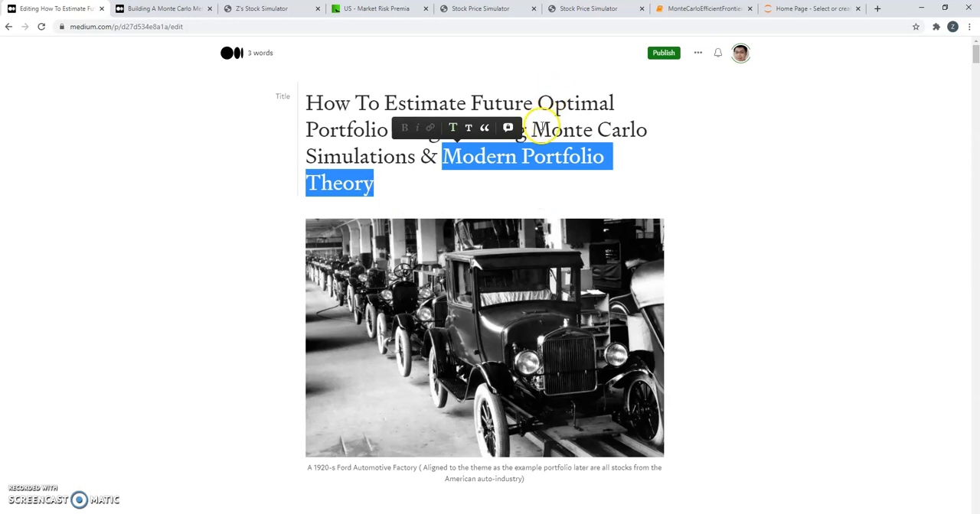
# Open the earlier 'Building A Monte Carlo Method' Medium article and scroll to its NFLX forecast charts
pyautogui.click(515, 102)
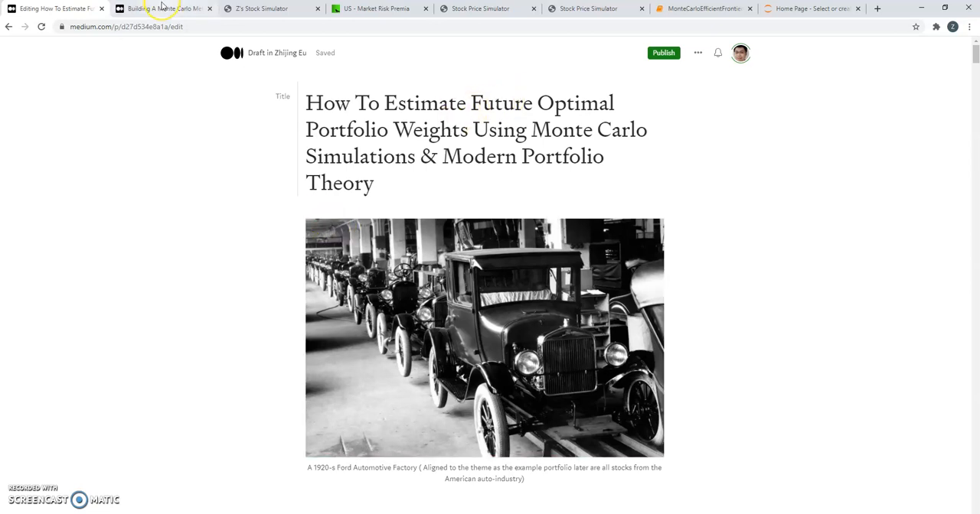
pyautogui.moveTo(161, 8)
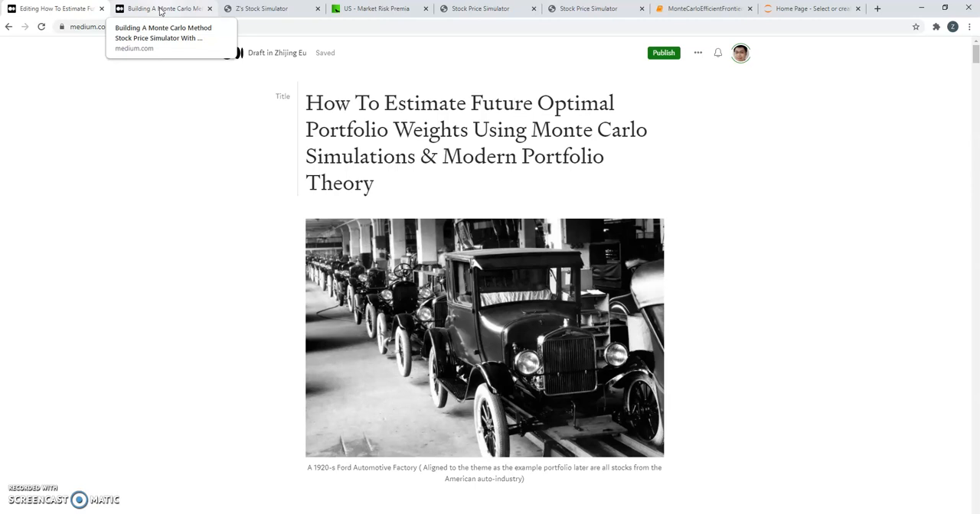
pyautogui.click(163, 8)
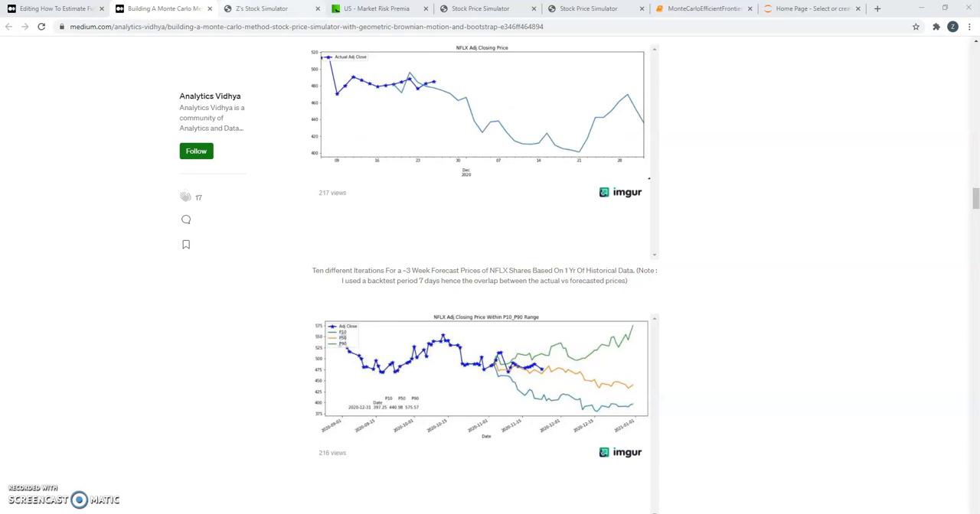
# In the simulator, choose Portfolio Weights using HISTORICAL Returns as the analysis type
pyautogui.click(264, 8)
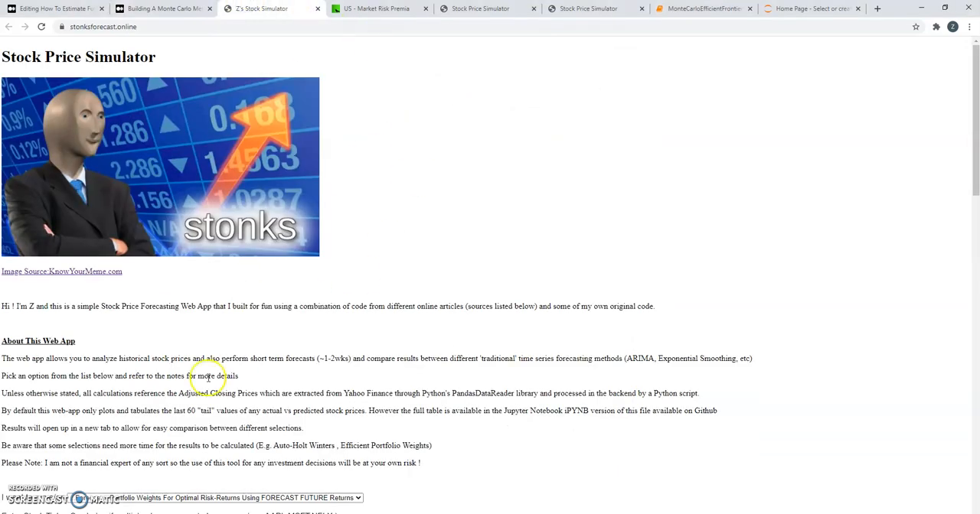
pyautogui.click(103, 26)
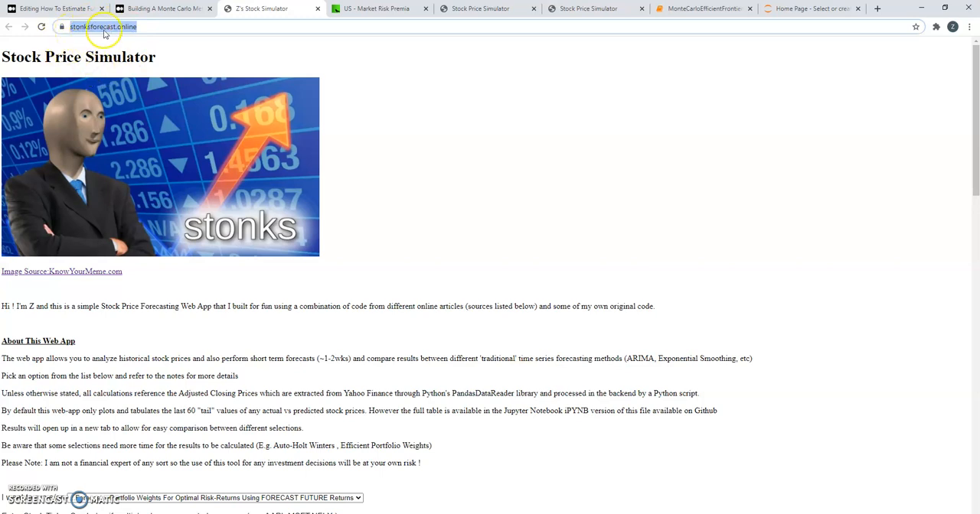
pyautogui.moveTo(270, 265)
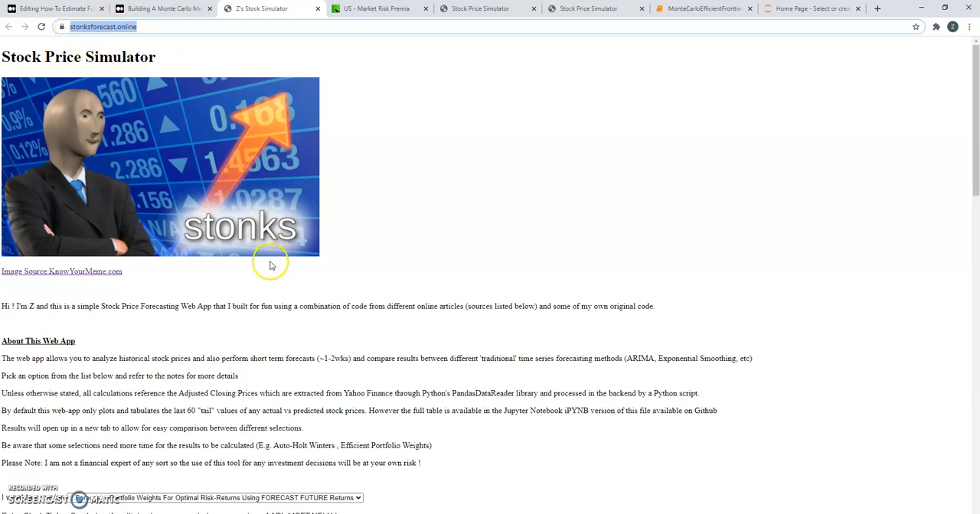
pyautogui.scroll(-3)
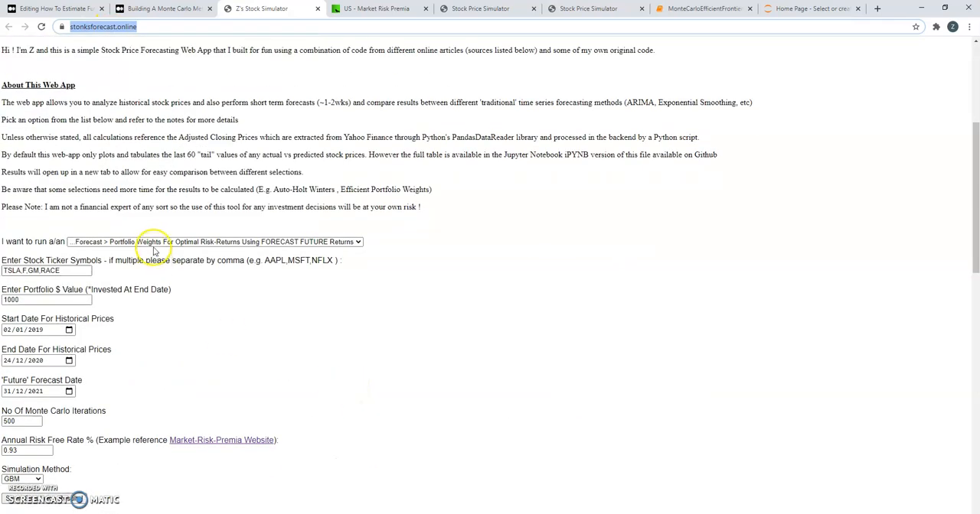
pyautogui.click(214, 241)
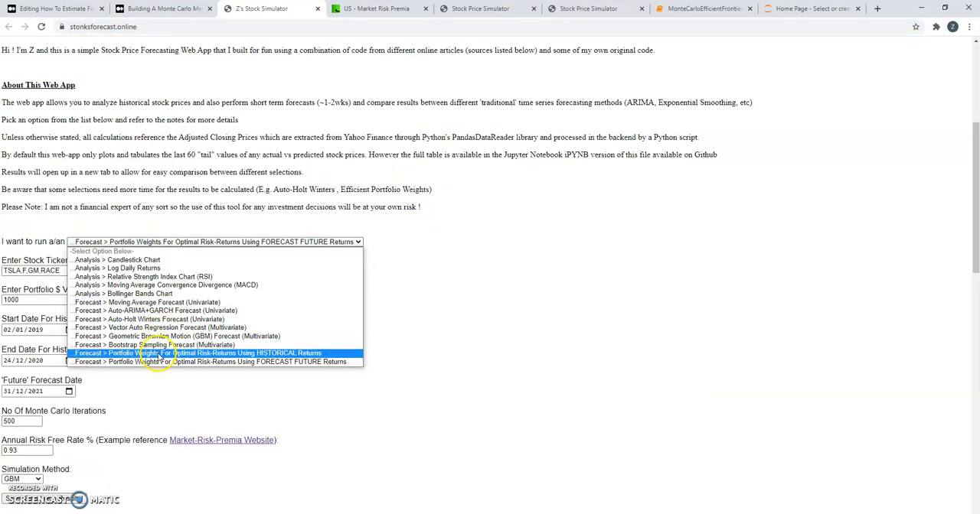
pyautogui.click(195, 353)
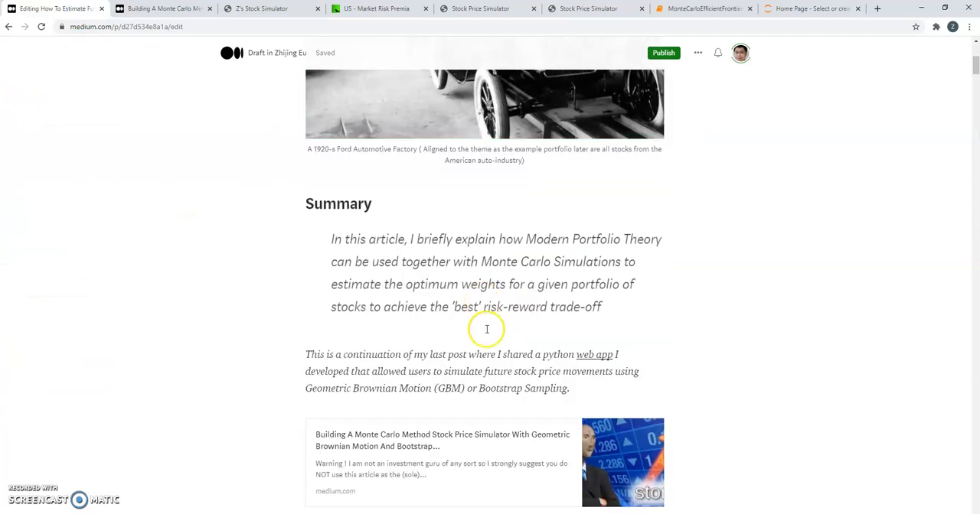
# Scroll the Medium draft to the Efficient Frontier figure and select it
pyautogui.scroll(-3)
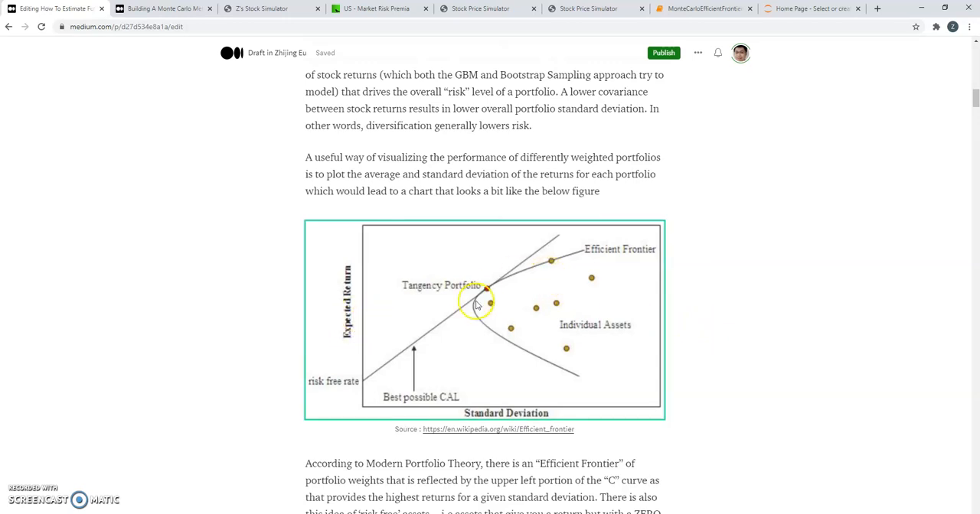
pyautogui.moveTo(579, 263)
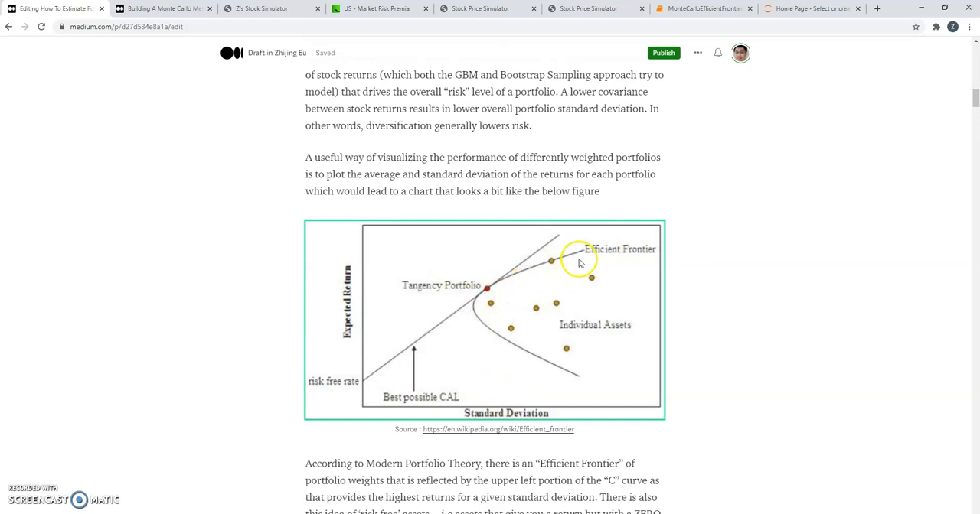
pyautogui.moveTo(469, 376)
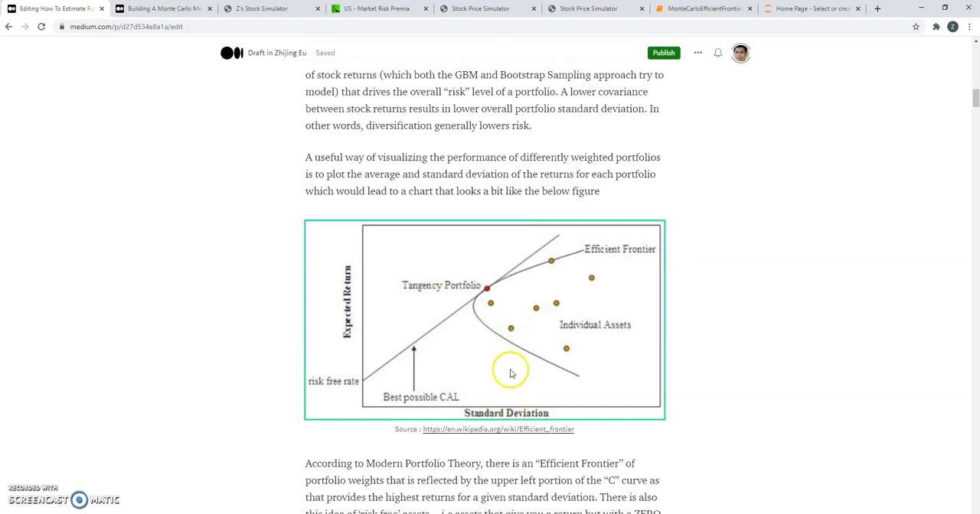
pyautogui.moveTo(375, 333)
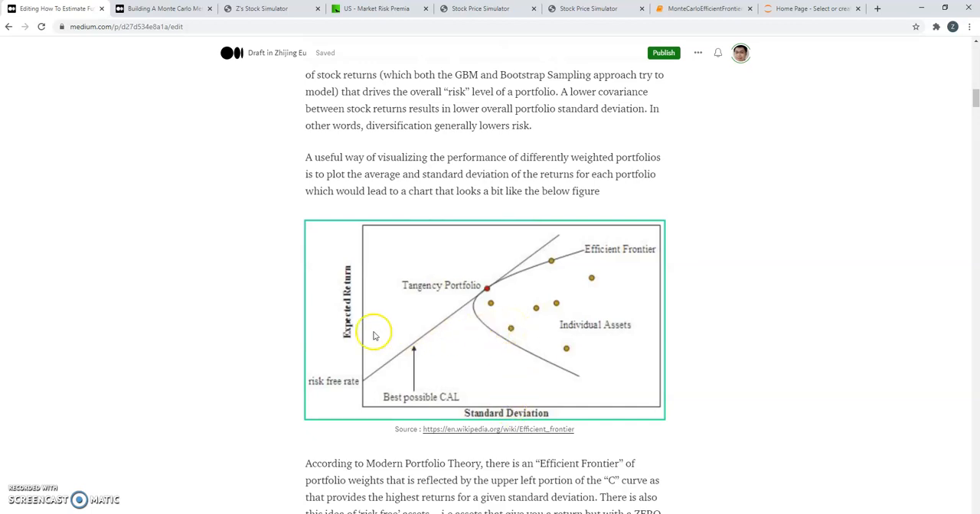
pyautogui.moveTo(355, 333)
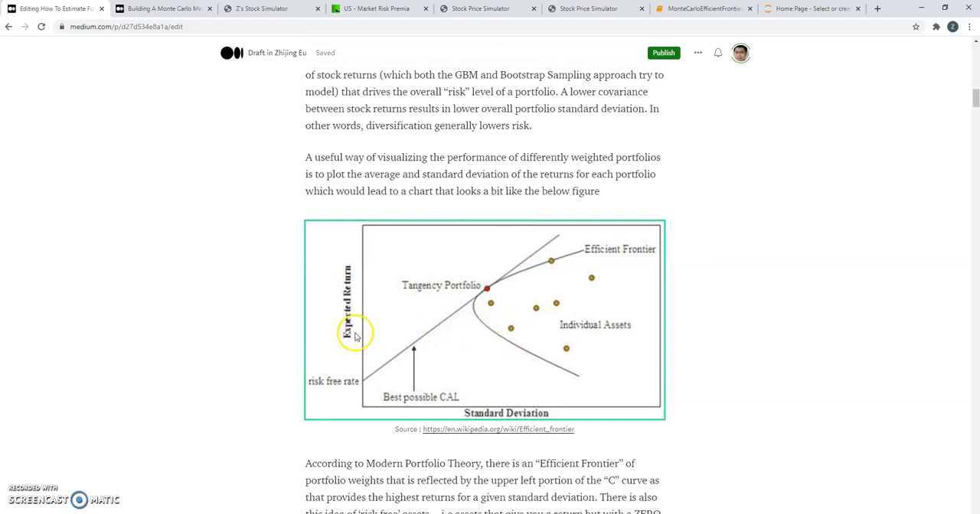
pyautogui.moveTo(488, 335)
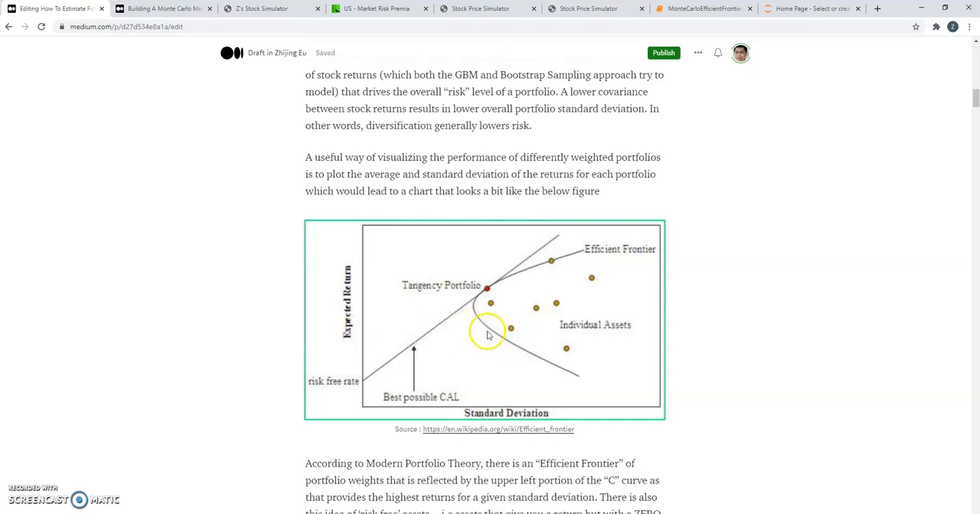
pyautogui.moveTo(511, 329)
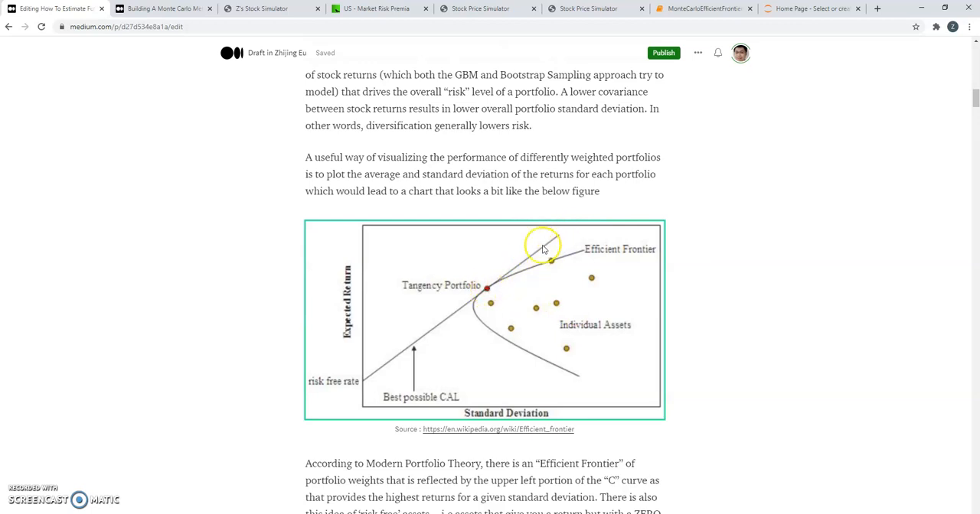
pyautogui.moveTo(596, 239)
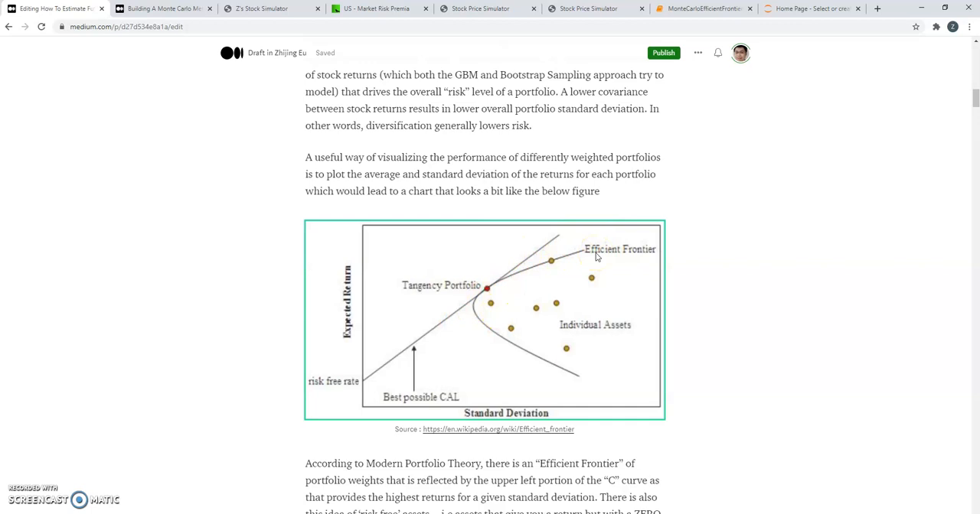
pyautogui.moveTo(595, 257)
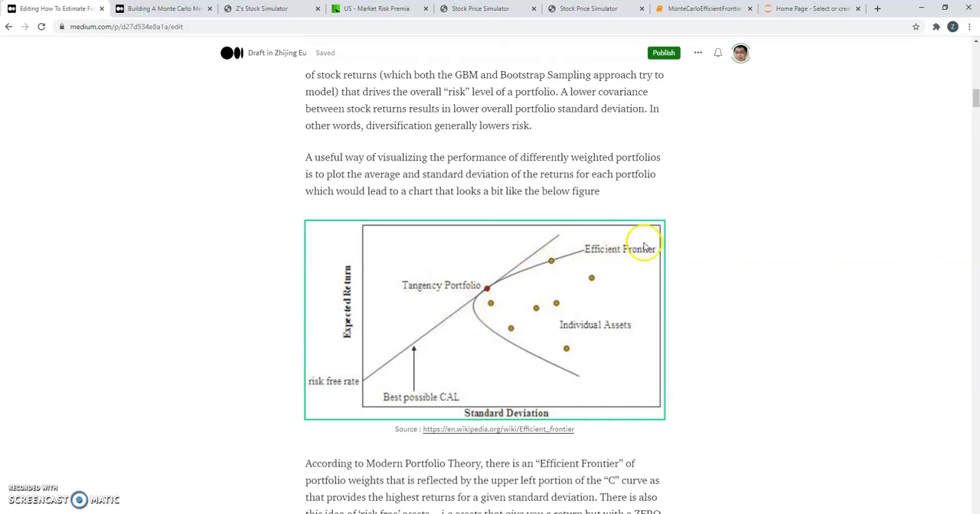
pyautogui.moveTo(637, 239)
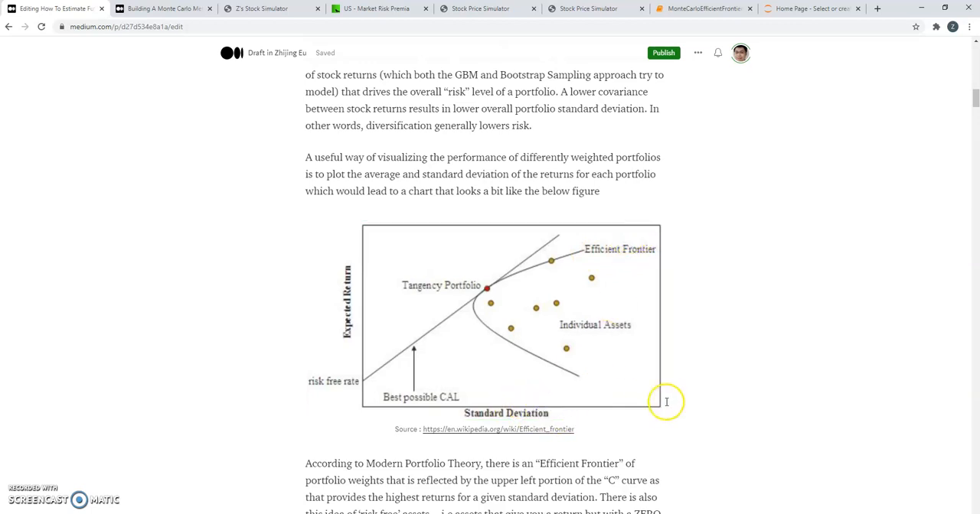
pyautogui.click(485, 320)
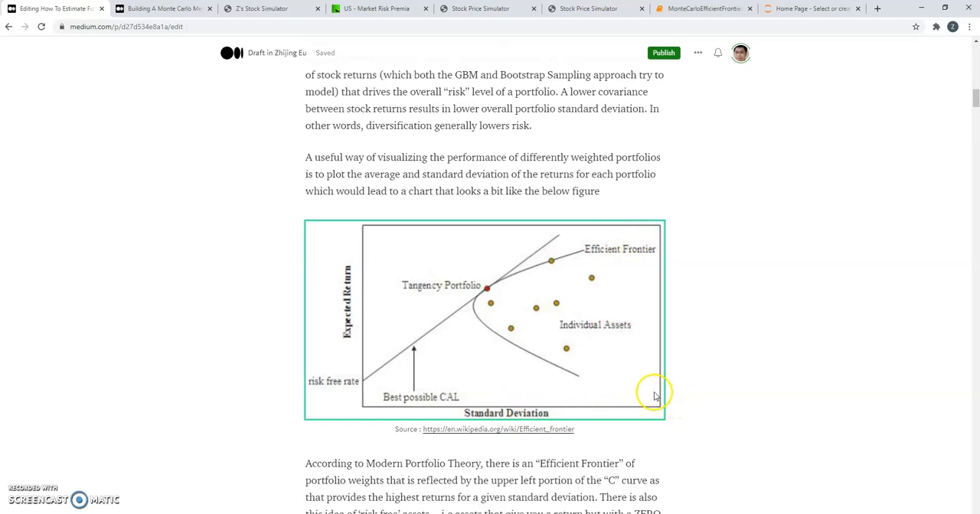
pyautogui.moveTo(603, 289)
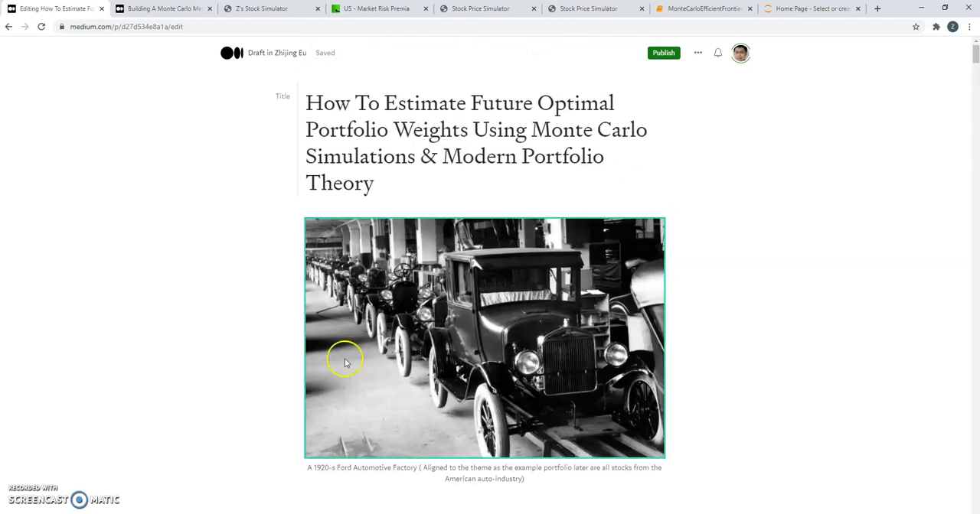
pyautogui.scroll(-3)
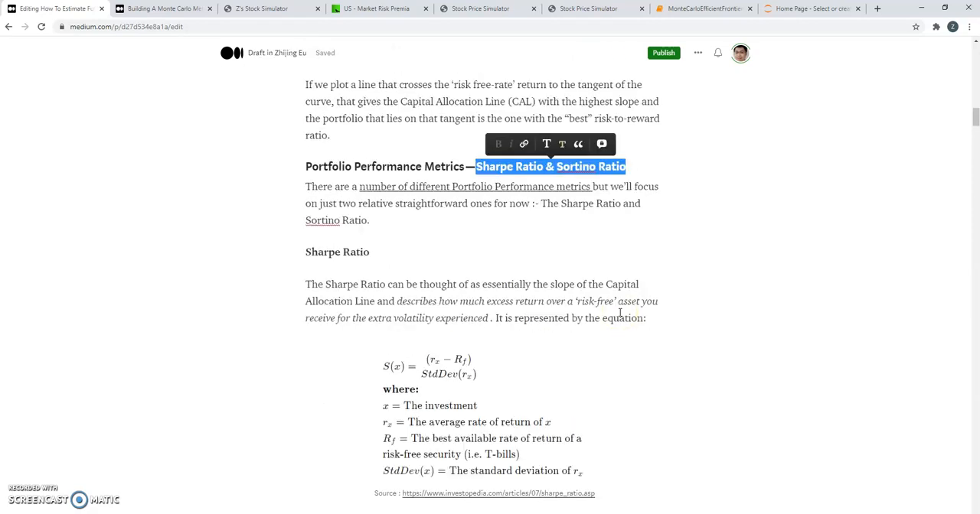
pyautogui.scroll(3)
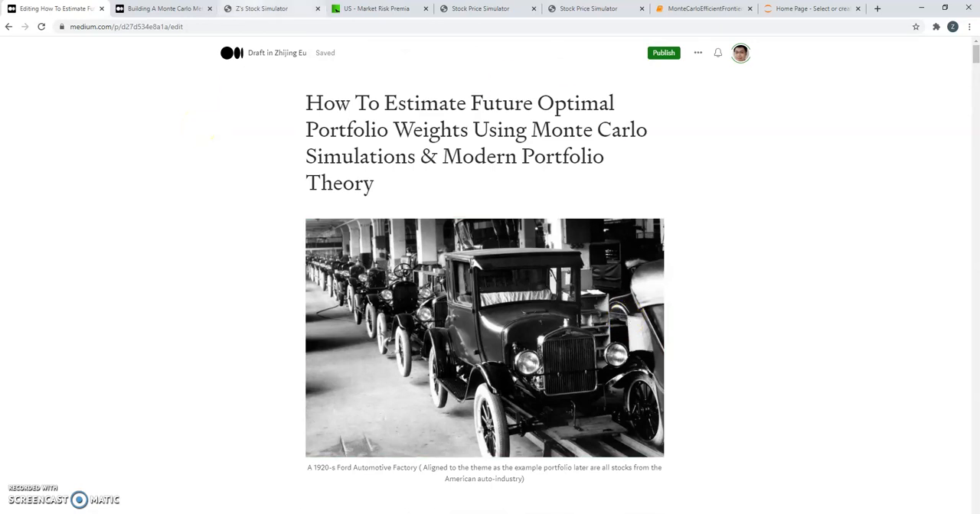
# Confirm the December 2020 US risk-free rate of 0.93 on Market-Risk-Premia, then return to the simulator form
pyautogui.click(260, 9)
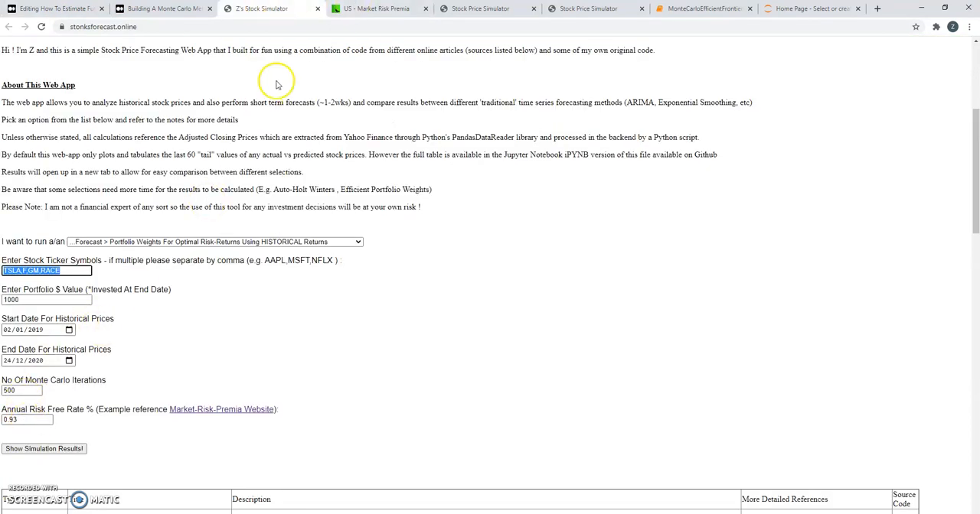
pyautogui.moveTo(244, 353)
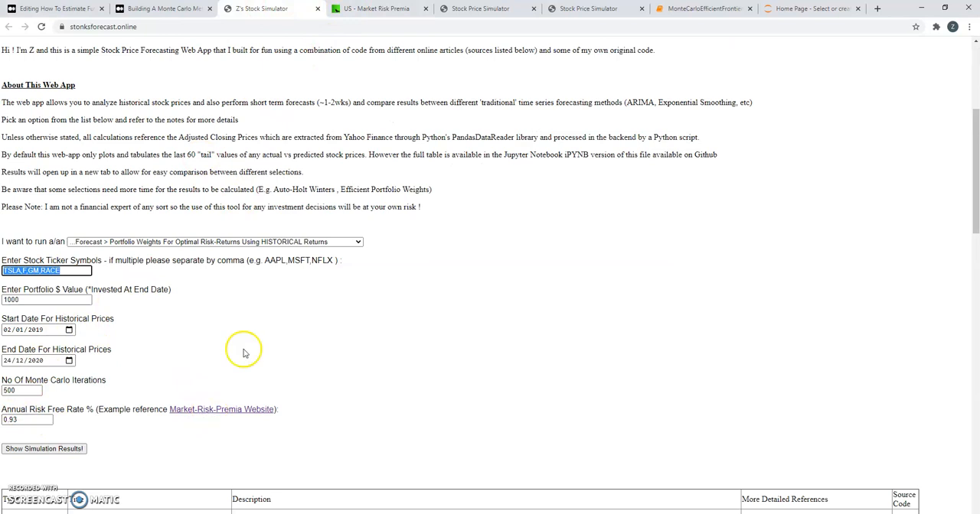
pyautogui.click(375, 9)
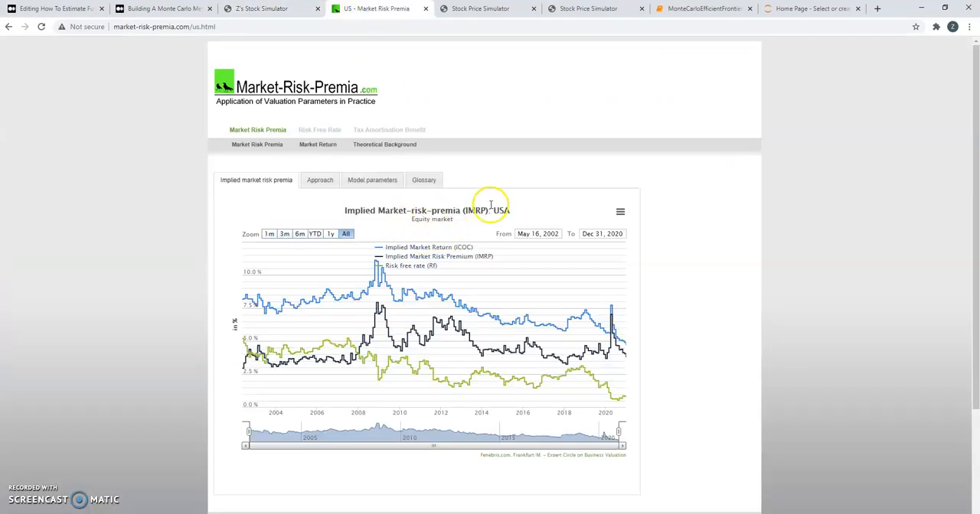
pyautogui.moveTo(624, 403)
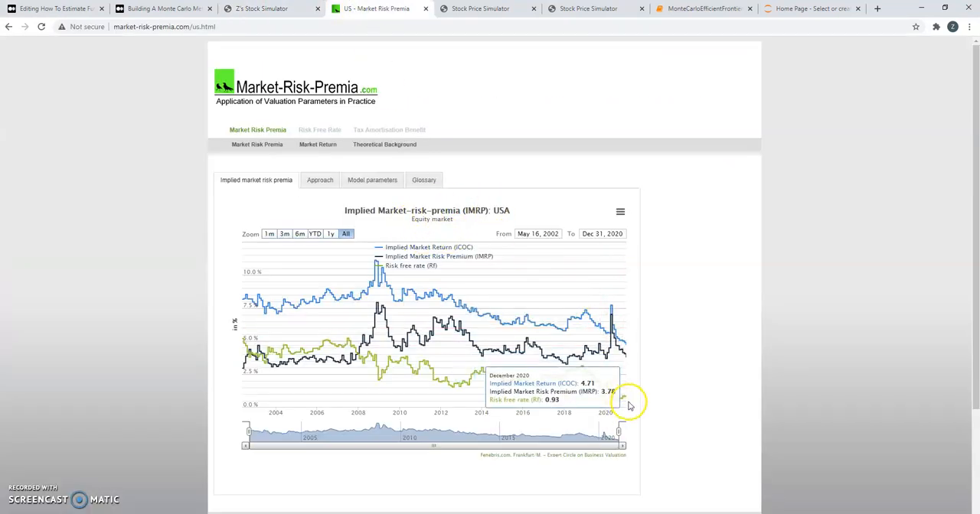
pyautogui.click(272, 8)
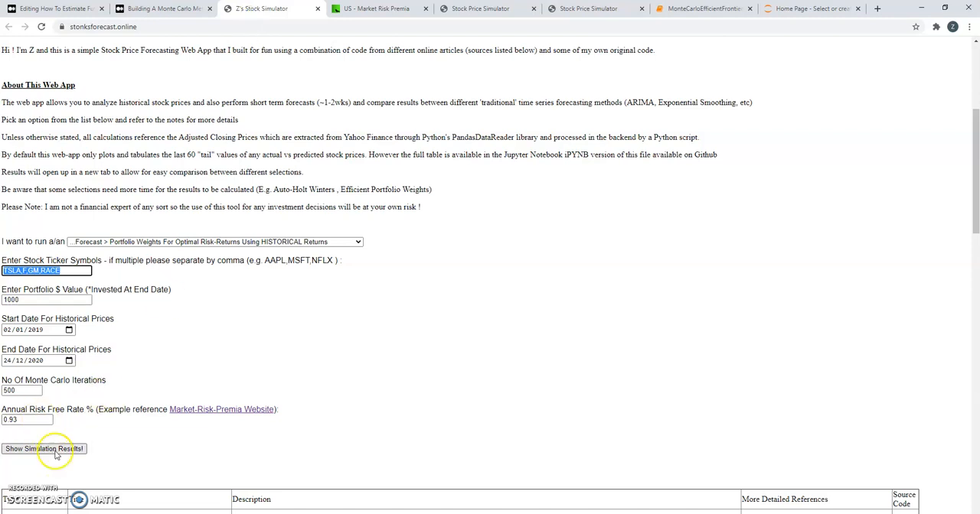
# Run the historical simulation and review Sharpe/Sortino pies (TSLA 85.7%, RACE 10.1%) and the 500-portfolio scatter
pyautogui.click(43, 449)
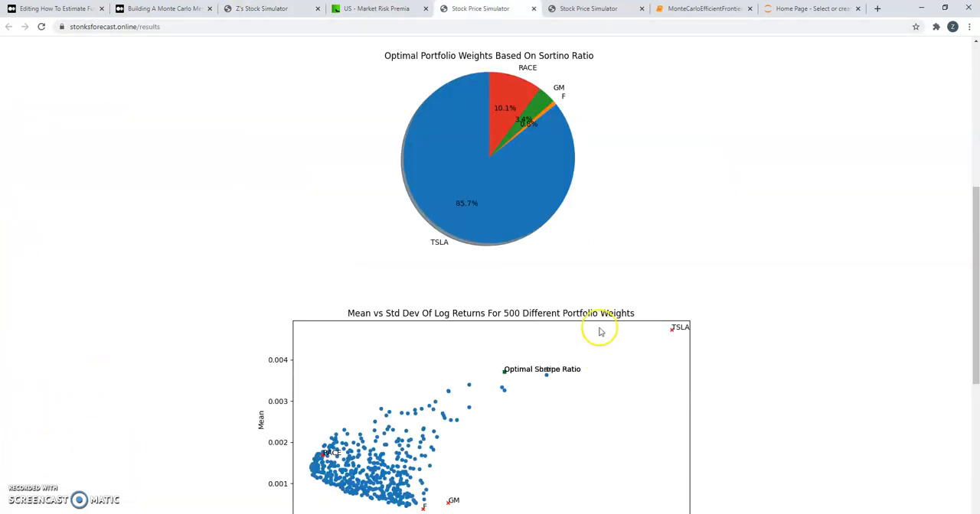
pyautogui.scroll(-3)
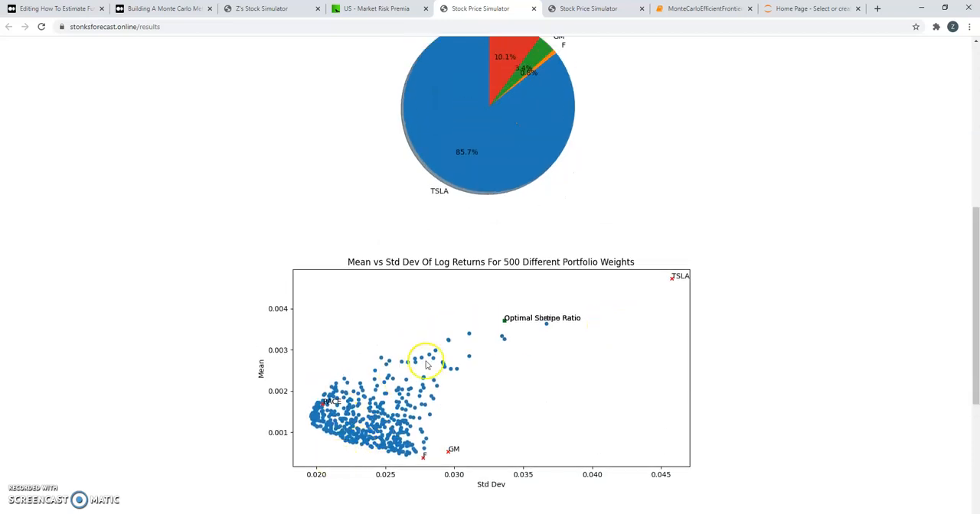
pyautogui.moveTo(289, 21)
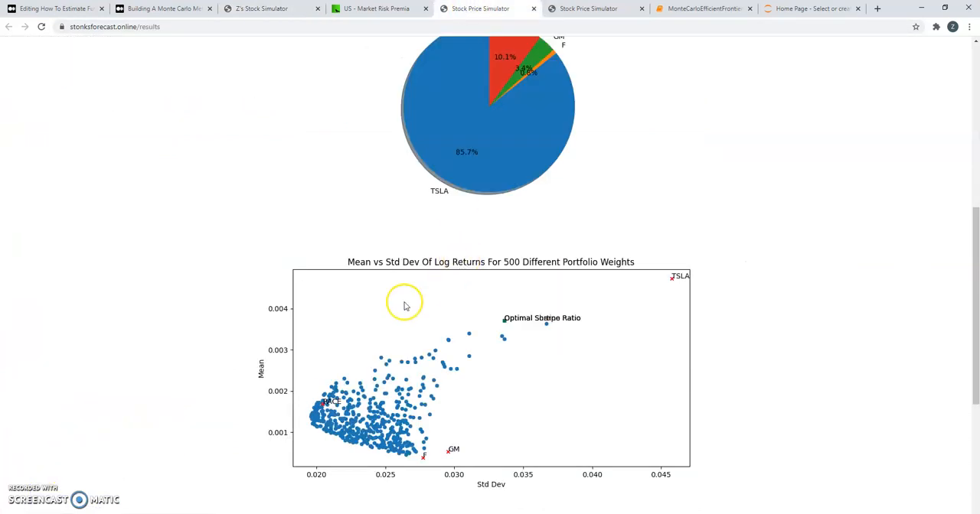
pyautogui.moveTo(344, 420)
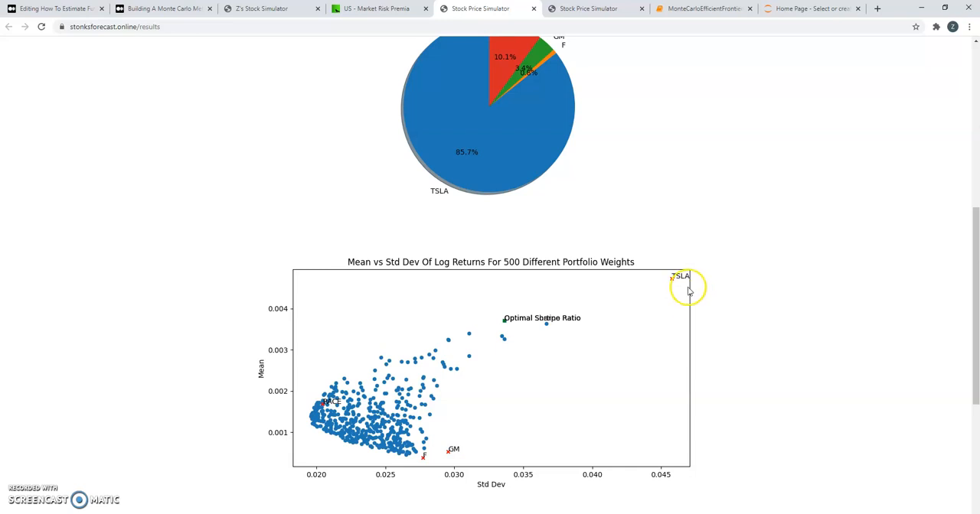
pyautogui.moveTo(397, 356)
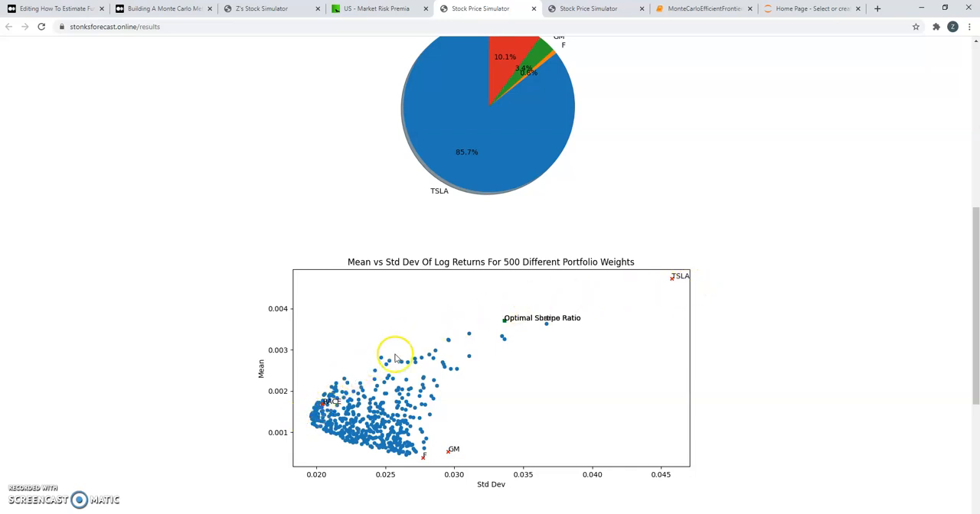
pyautogui.moveTo(328, 396)
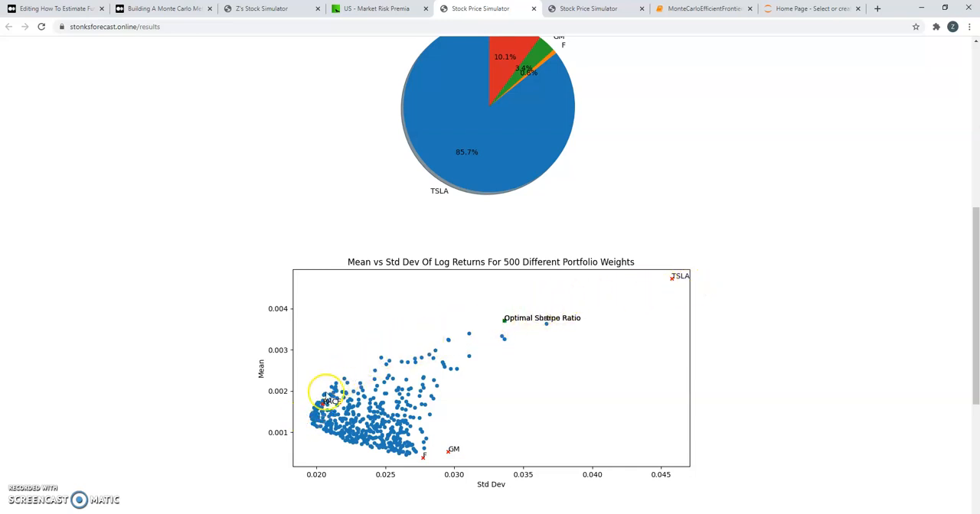
pyautogui.moveTo(492, 303)
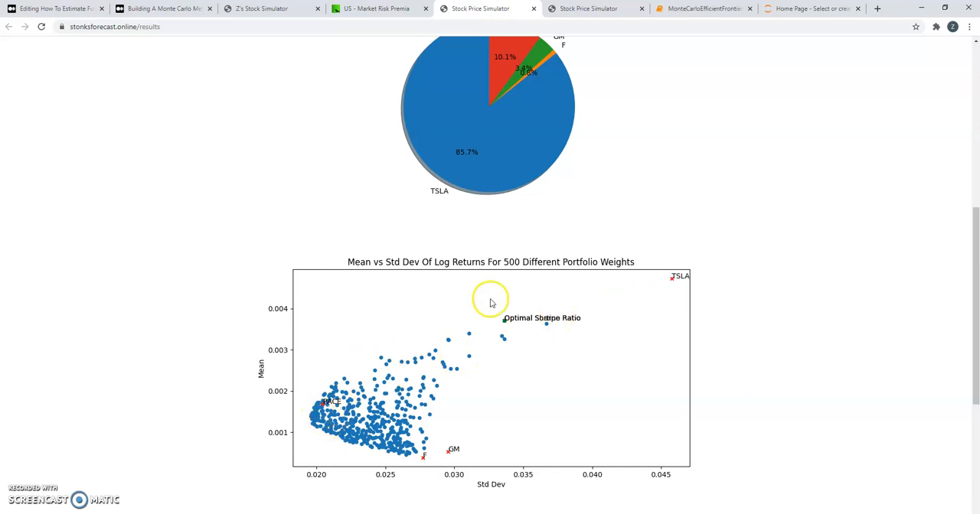
pyautogui.moveTo(518, 267)
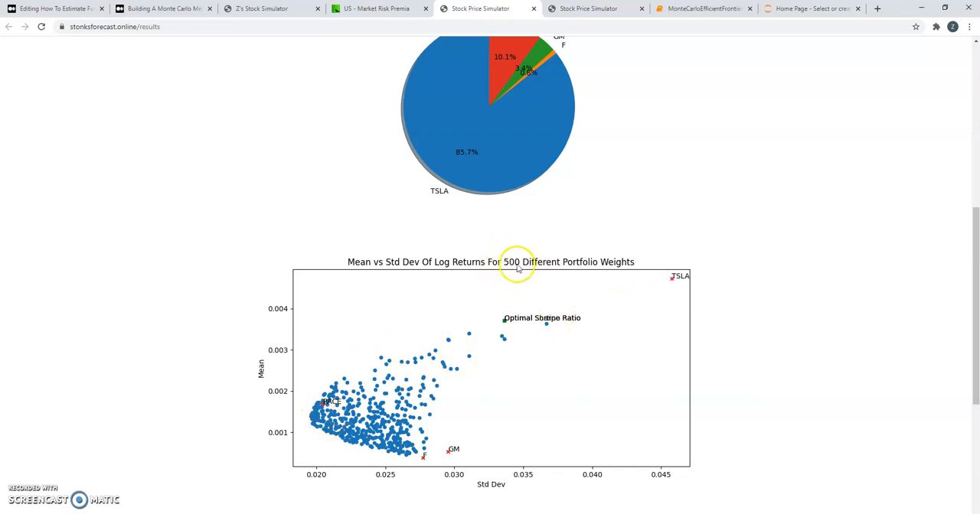
pyautogui.moveTo(363, 382)
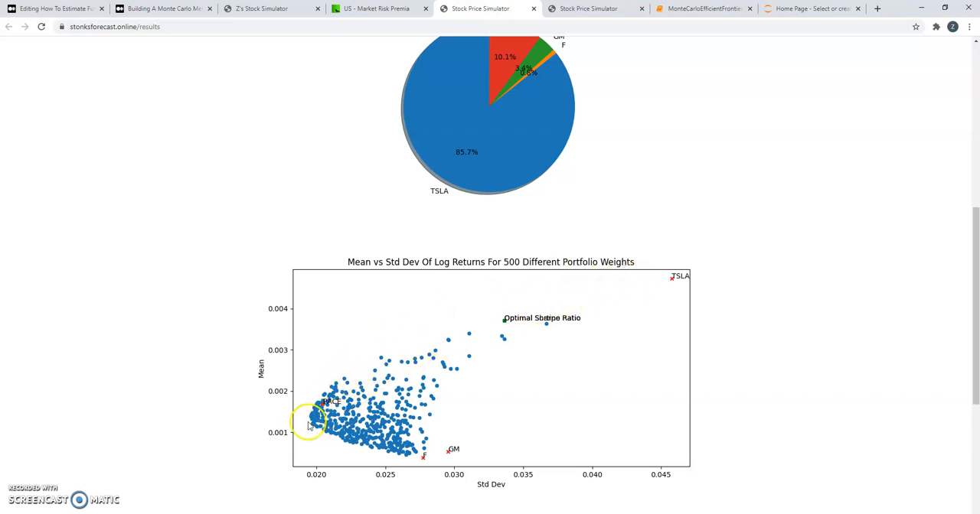
pyautogui.moveTo(297, 423)
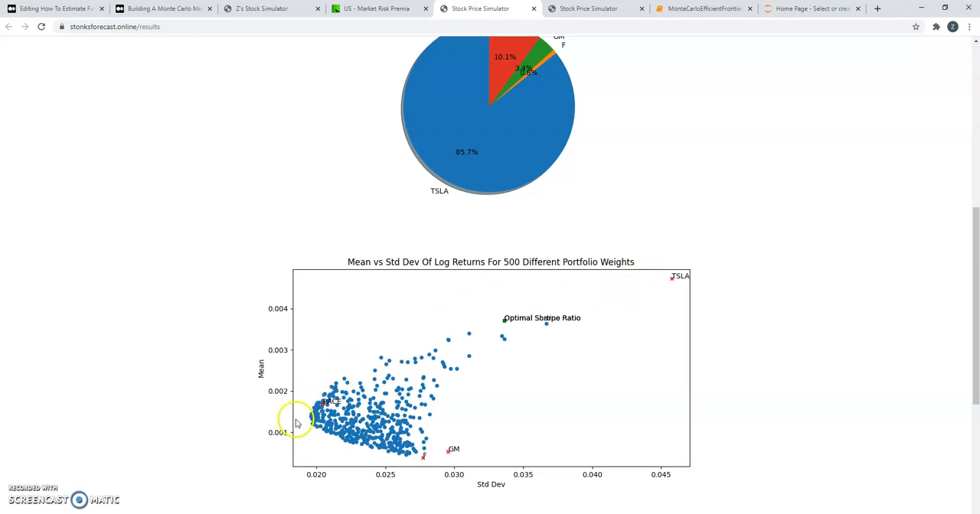
pyautogui.moveTo(527, 315)
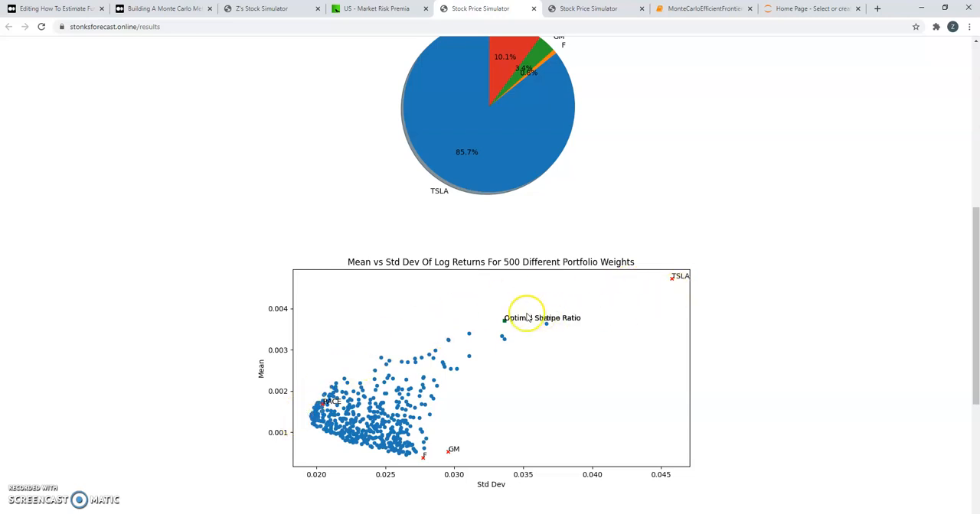
pyautogui.moveTo(674, 357)
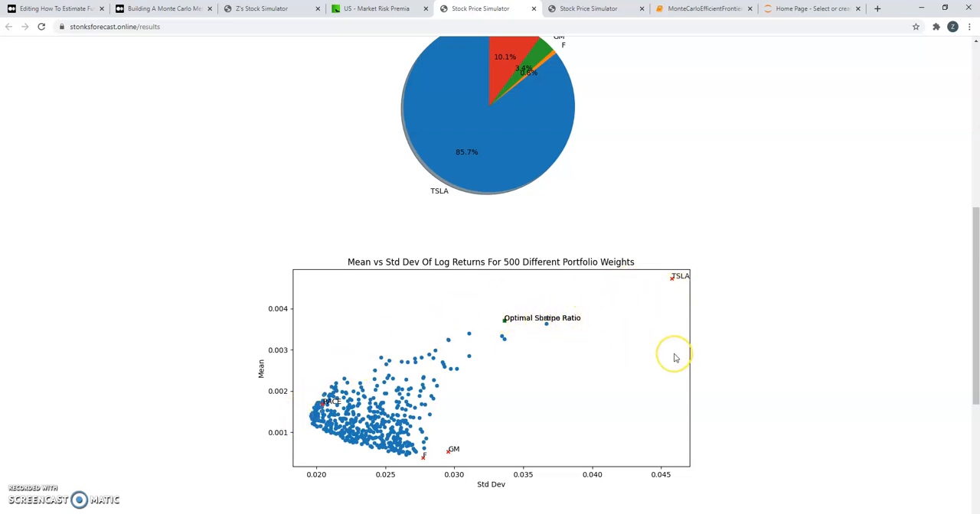
pyautogui.scroll(-3)
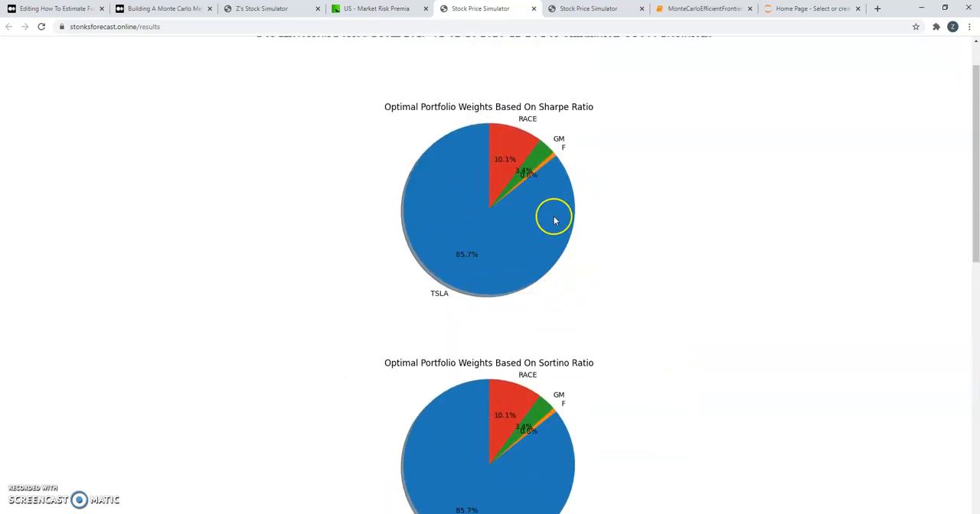
pyautogui.moveTo(482, 257)
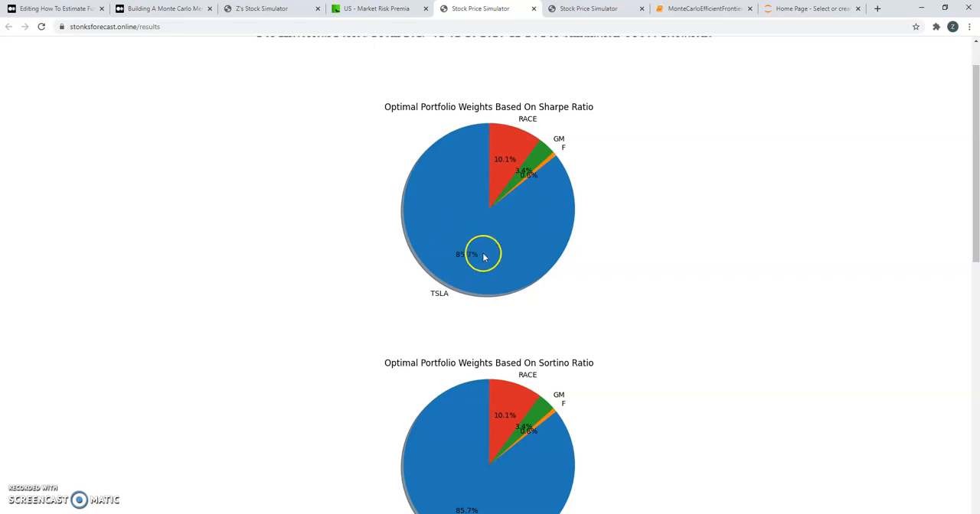
pyautogui.moveTo(494, 170)
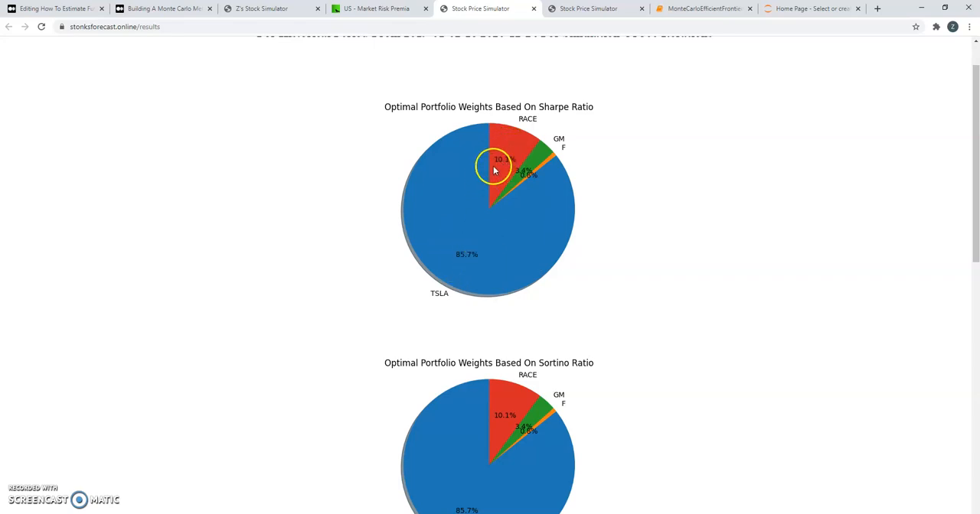
pyautogui.moveTo(597, 243)
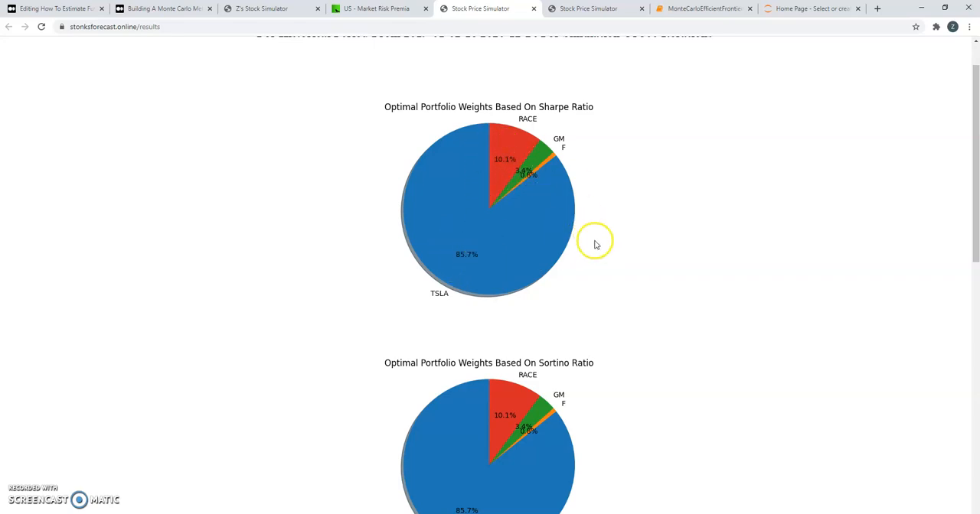
pyautogui.scroll(-3)
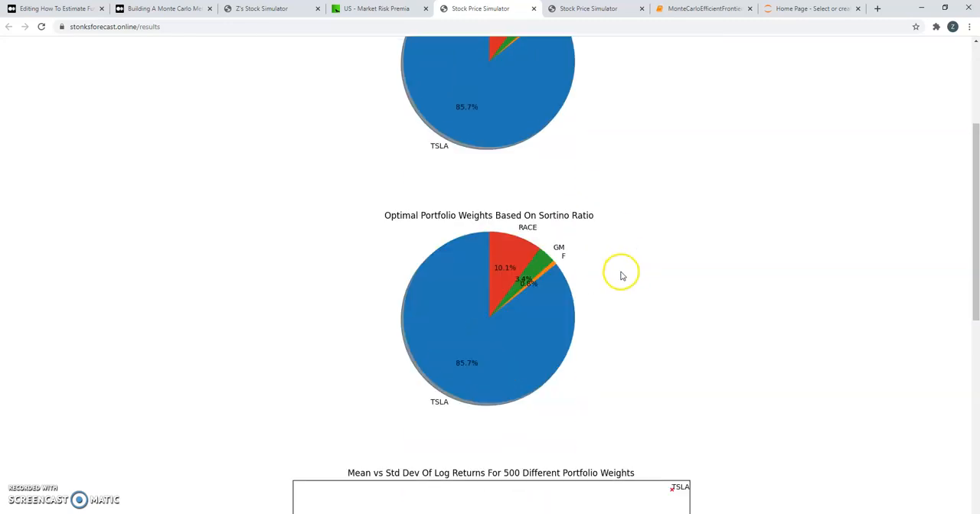
pyautogui.scroll(-3)
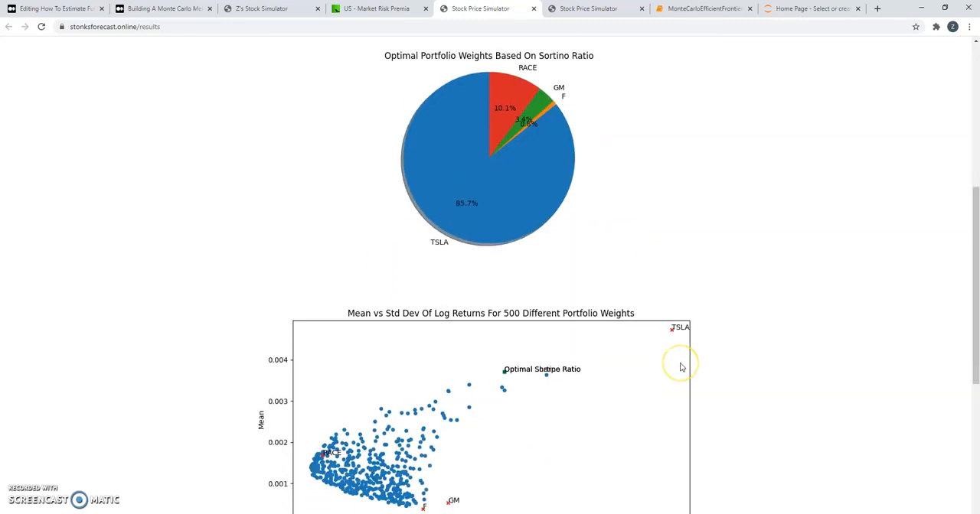
pyautogui.moveTo(160, 8)
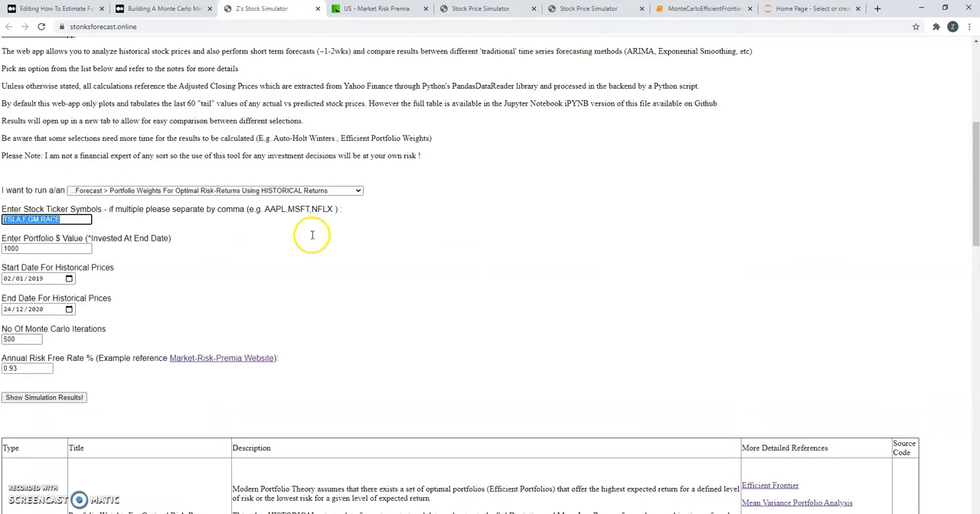
# Switch the analysis type to Portfolio Weights using FORECAST FUTURE Returns
pyautogui.click(214, 190)
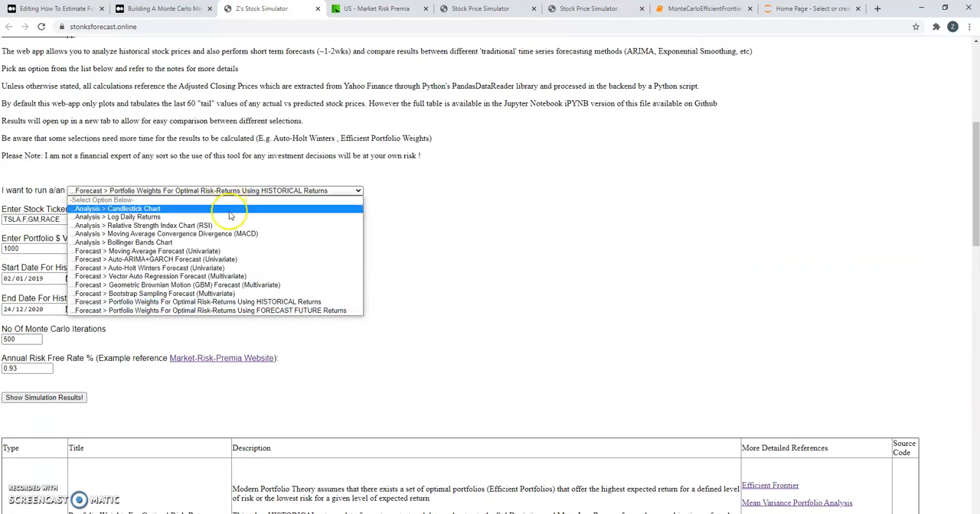
pyautogui.click(213, 310)
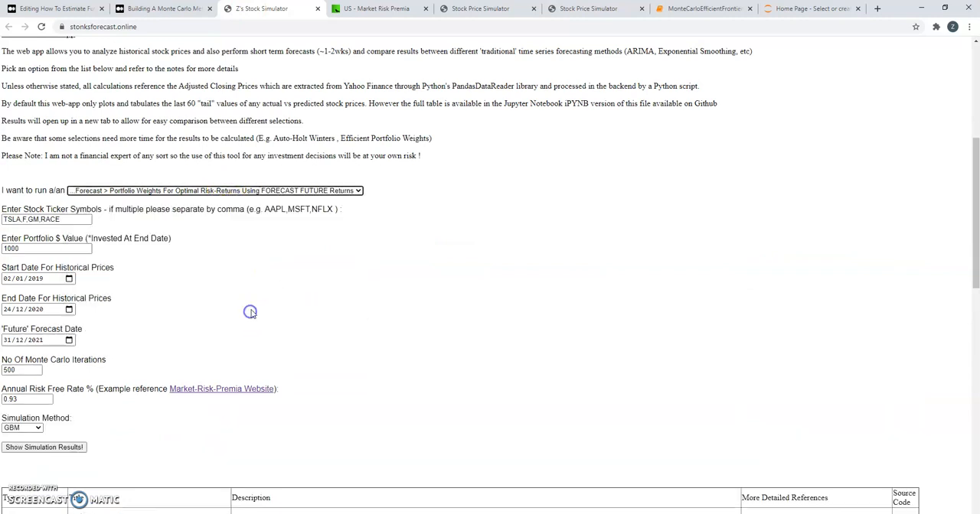
pyautogui.moveTo(110, 354)
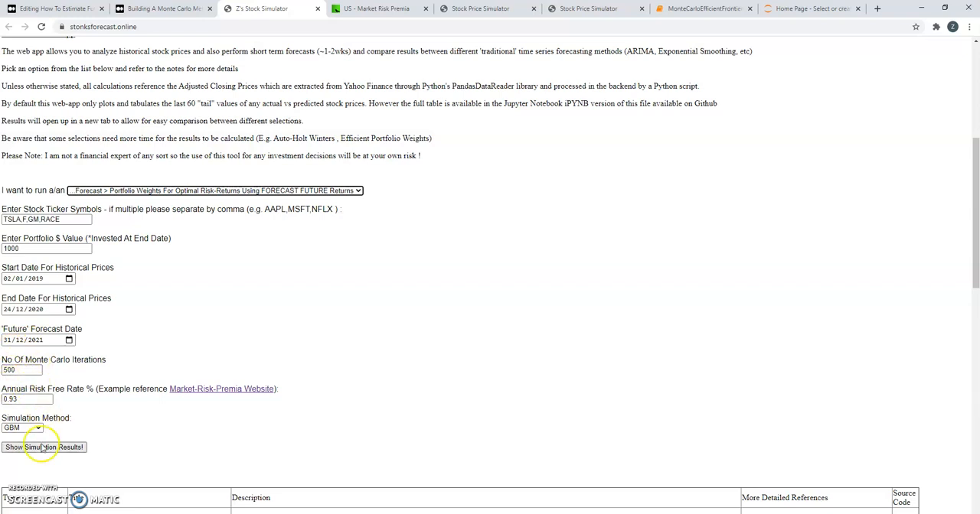
# Run the GBM forecast and review Sortino weights (TSLA 72.4%, RACE 18.2%) and the risk-return scatter
pyautogui.click(45, 447)
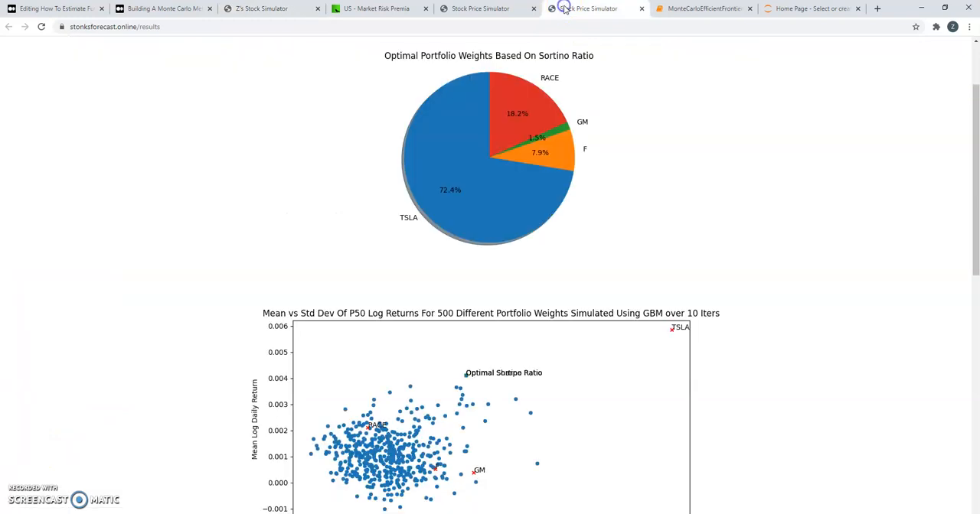
pyautogui.scroll(-3)
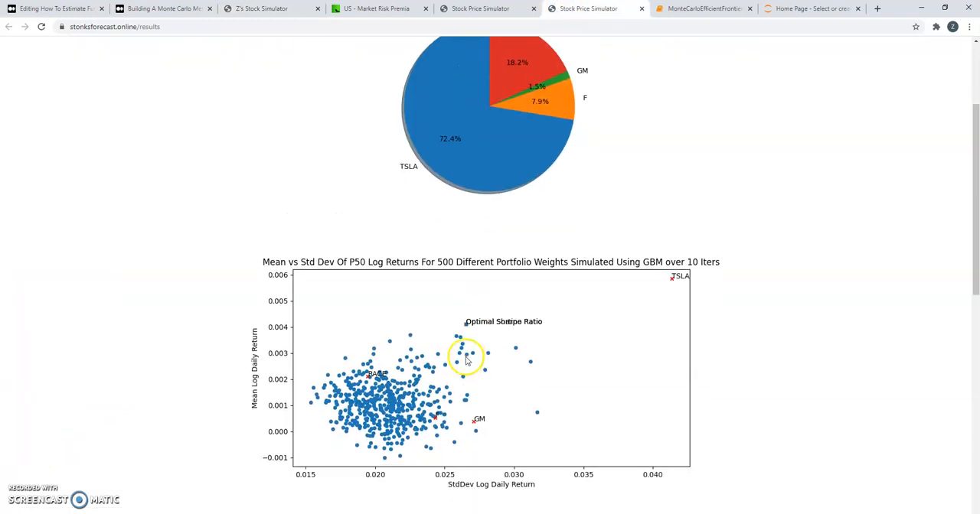
pyautogui.moveTo(619, 290)
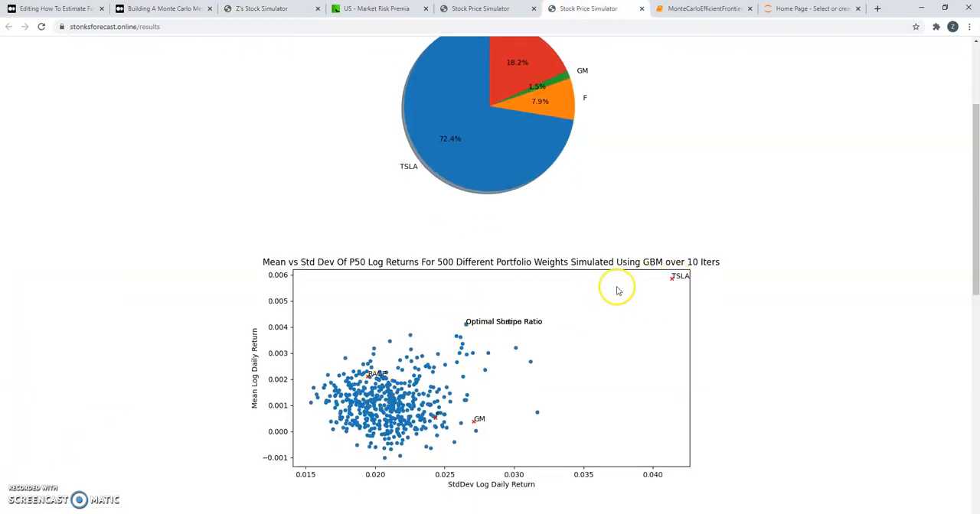
pyautogui.moveTo(689, 260)
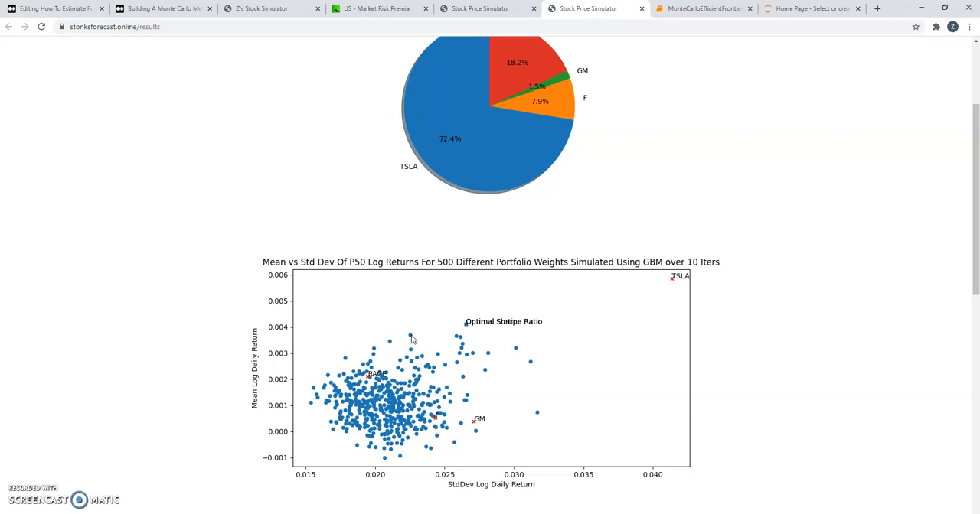
pyautogui.moveTo(313, 414)
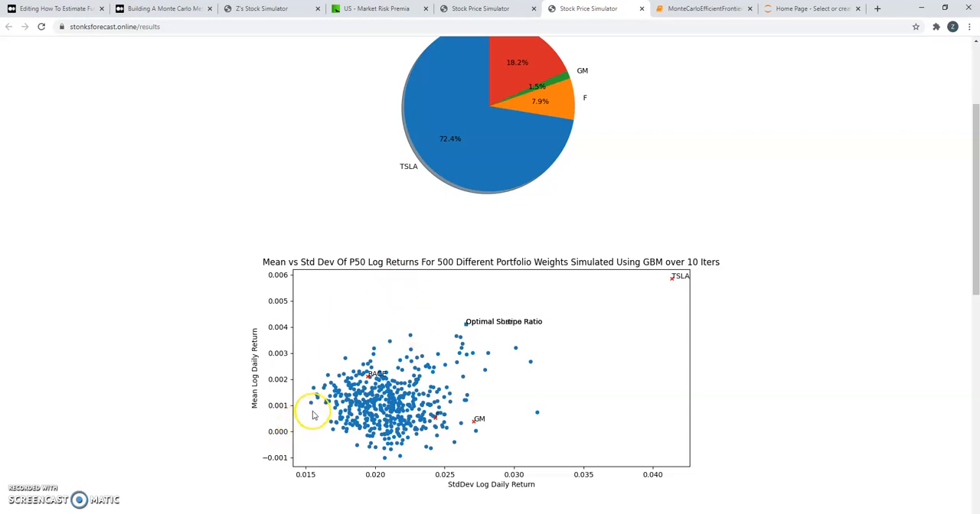
pyautogui.moveTo(693, 269)
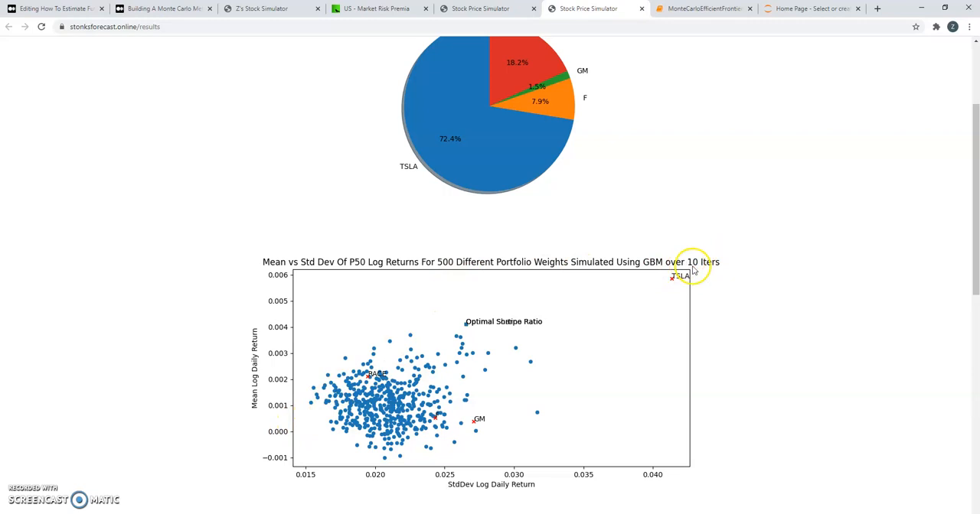
pyautogui.moveTo(742, 283)
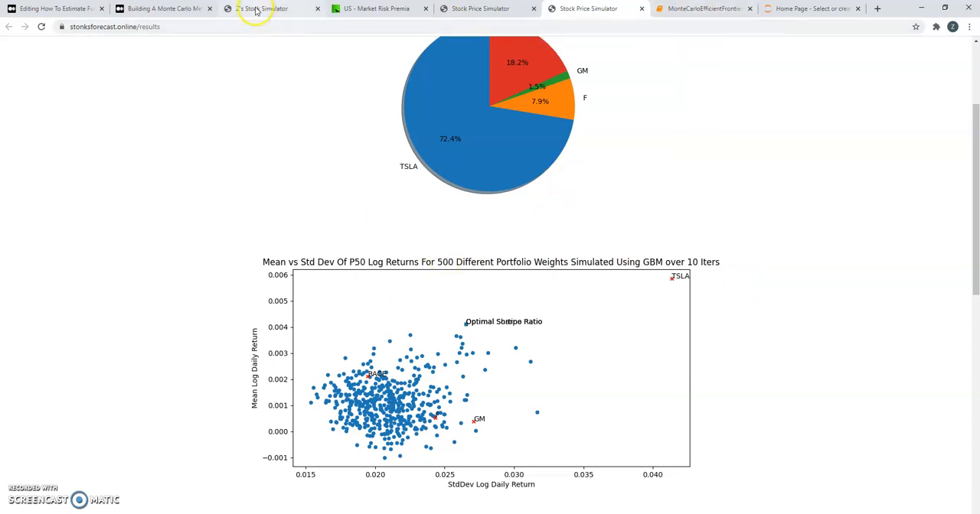
pyautogui.click(267, 8)
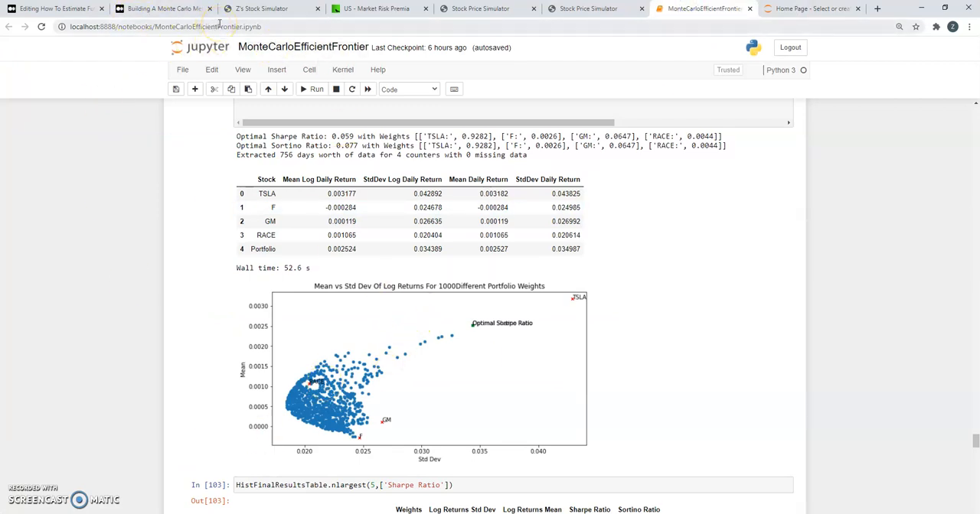
# Scroll the notebook to the GBM forecast plot for 1000 portfolios and highlight its 25min 34s wall time
pyautogui.scroll(-3)
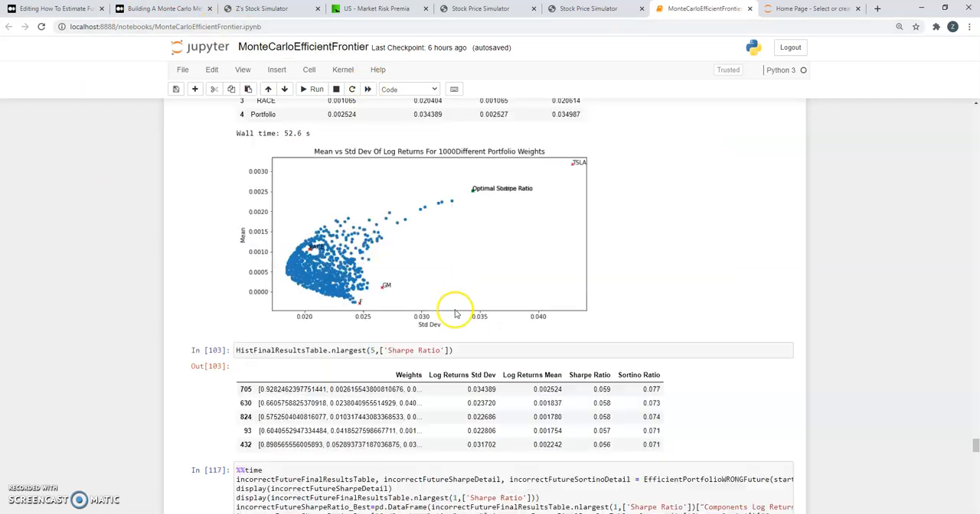
pyautogui.scroll(-3)
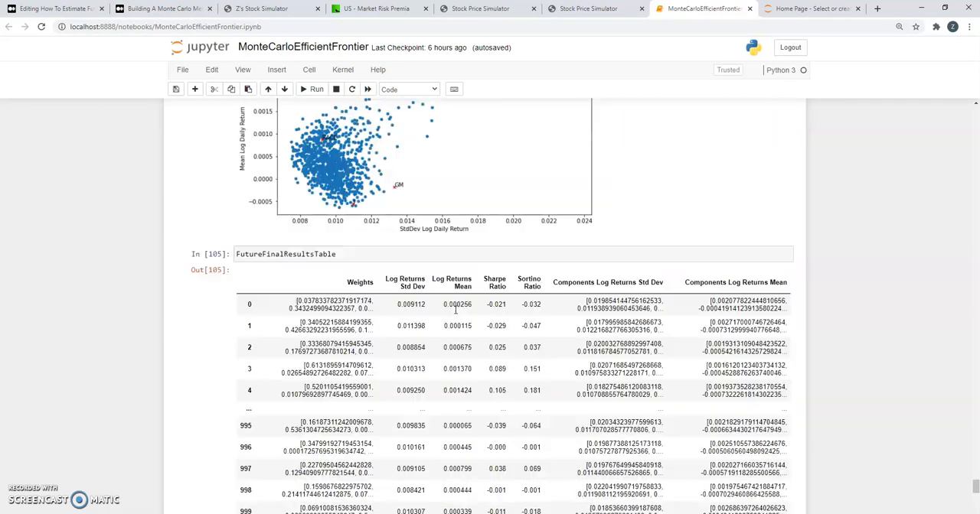
pyautogui.scroll(-3)
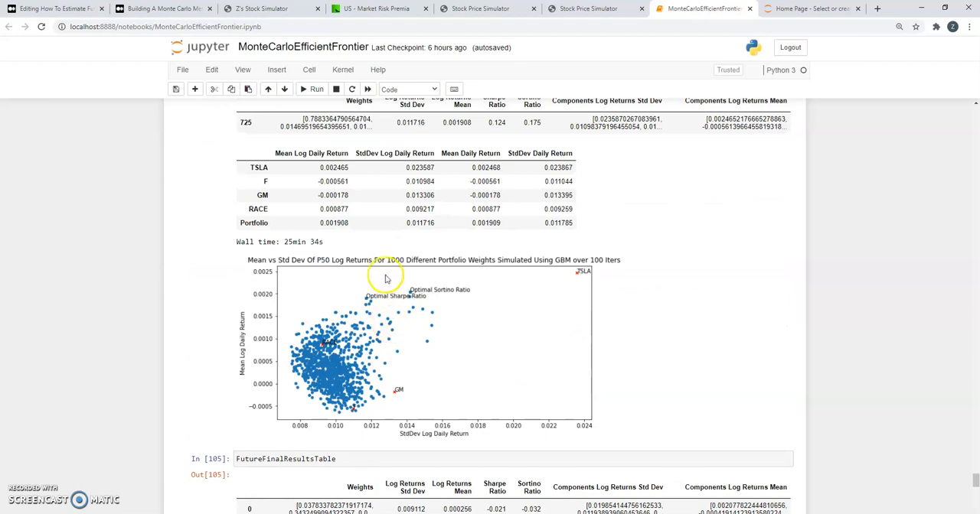
pyautogui.moveTo(455, 265)
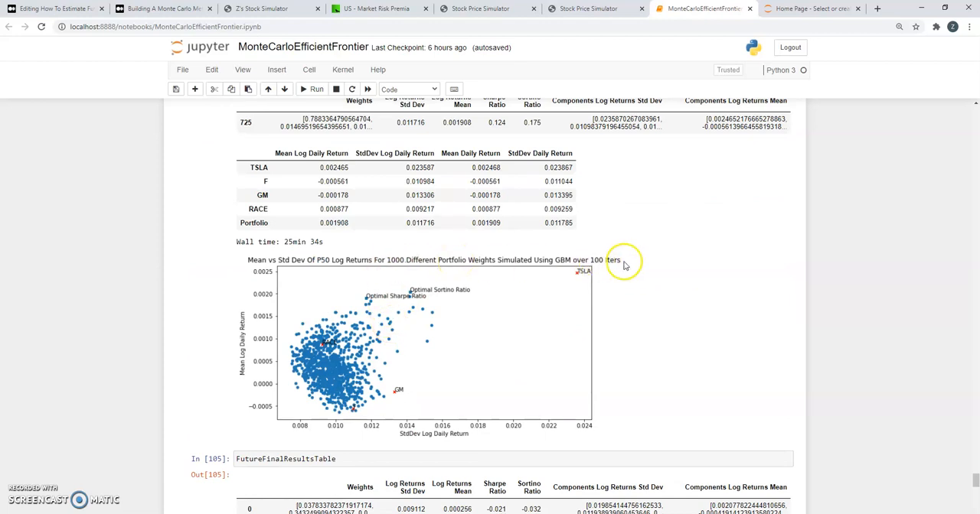
pyautogui.doubleClick(303, 241)
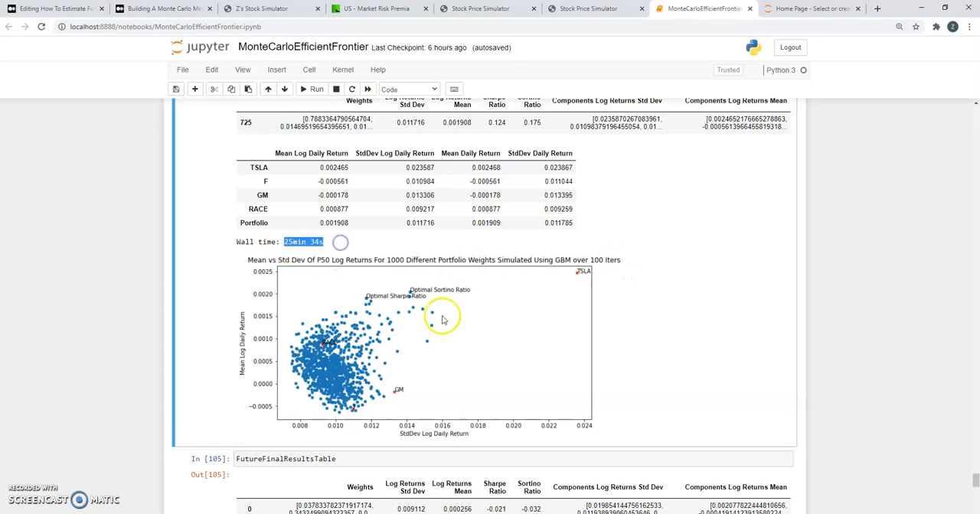
pyautogui.moveTo(359, 321)
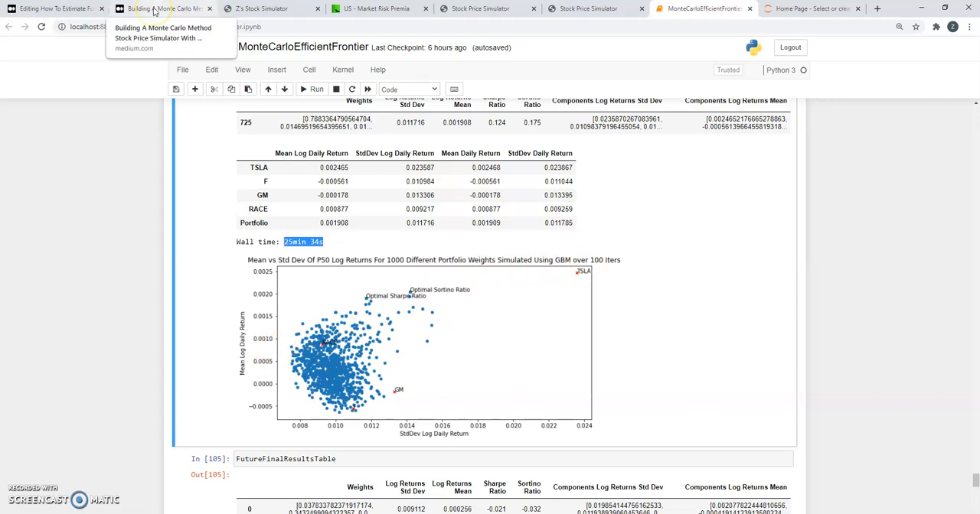
pyautogui.click(53, 9)
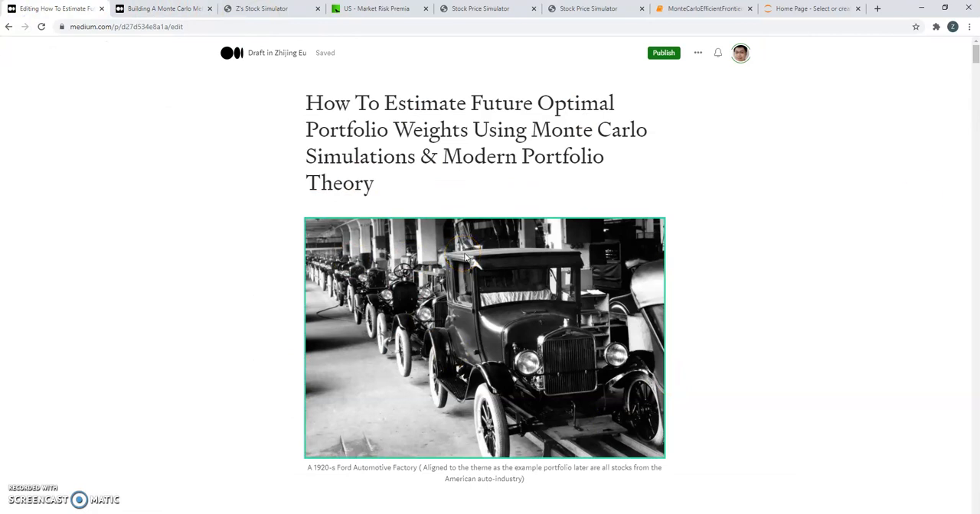
pyautogui.click(264, 9)
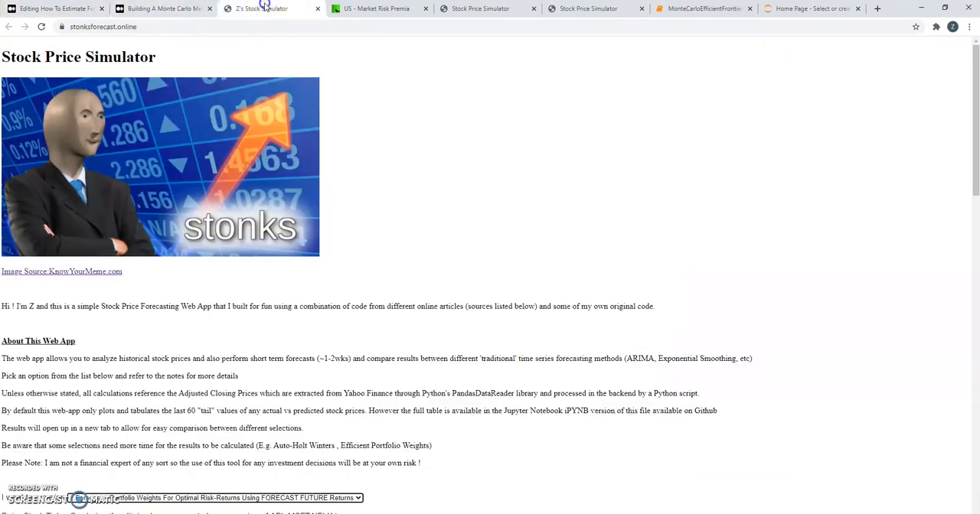
pyautogui.moveTo(54, 9)
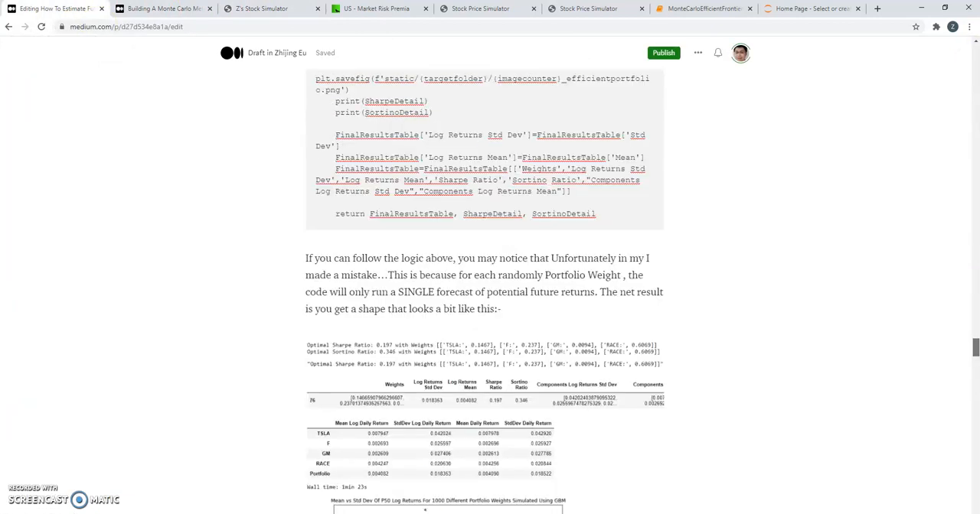
pyautogui.scroll(-3)
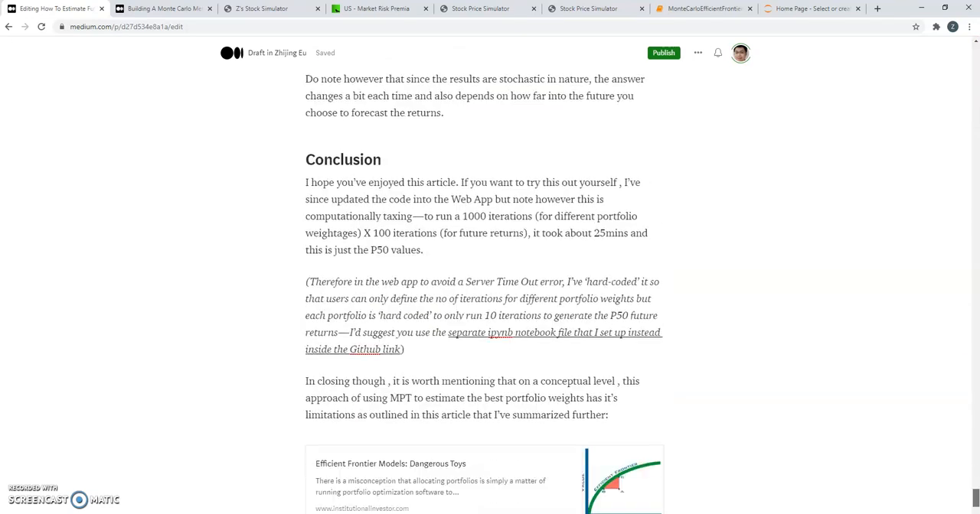
pyautogui.scroll(-3)
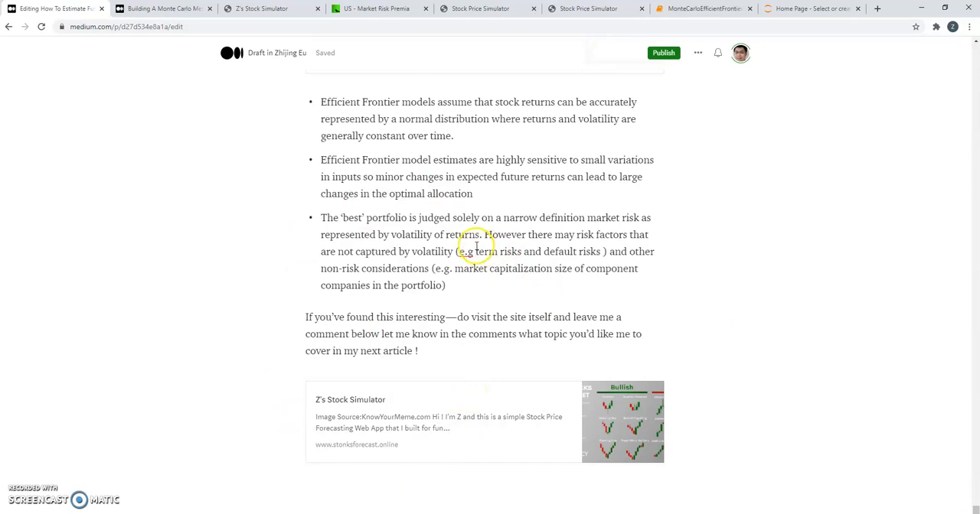
pyautogui.click(264, 8)
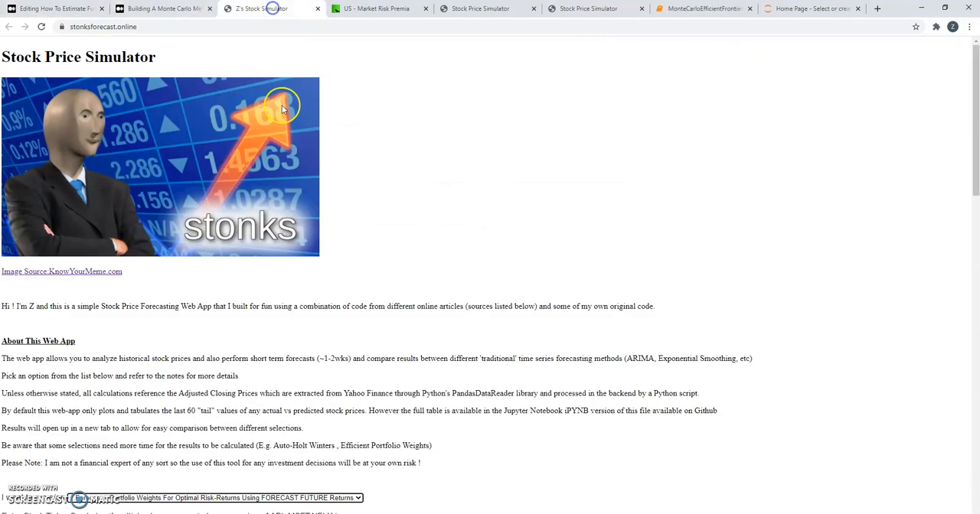
pyautogui.scroll(-3)
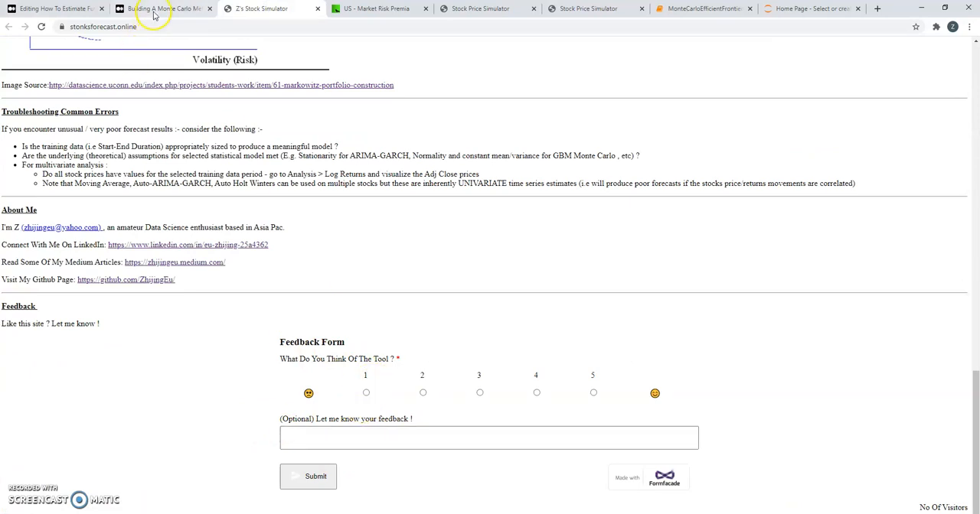
pyautogui.click(163, 8)
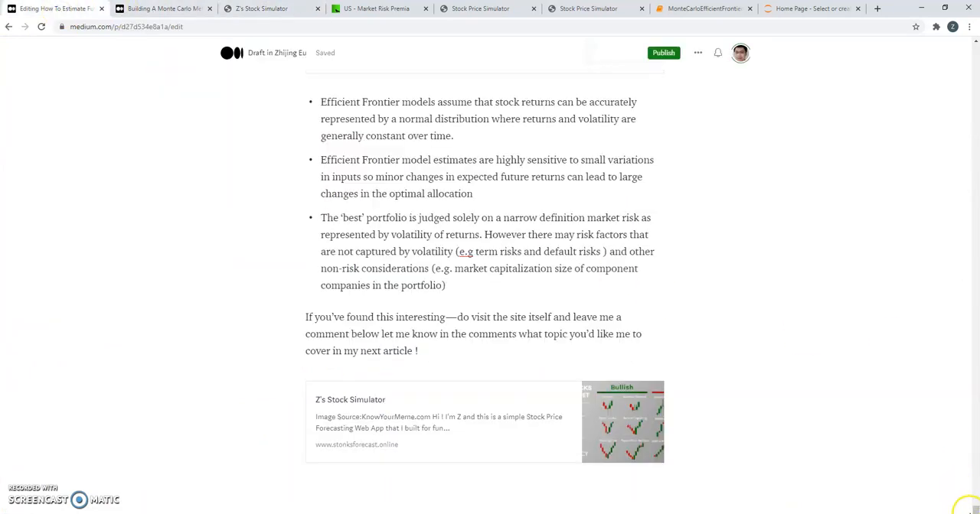
pyautogui.scroll(3)
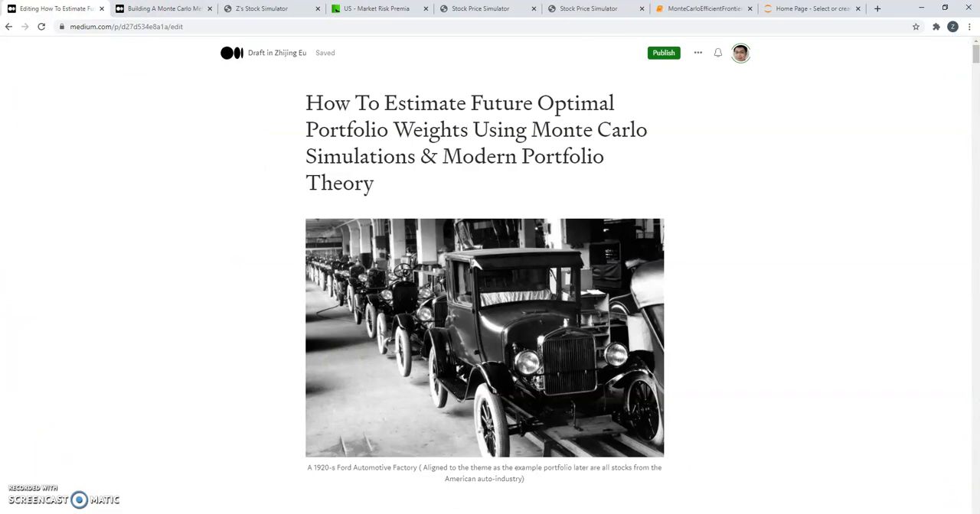